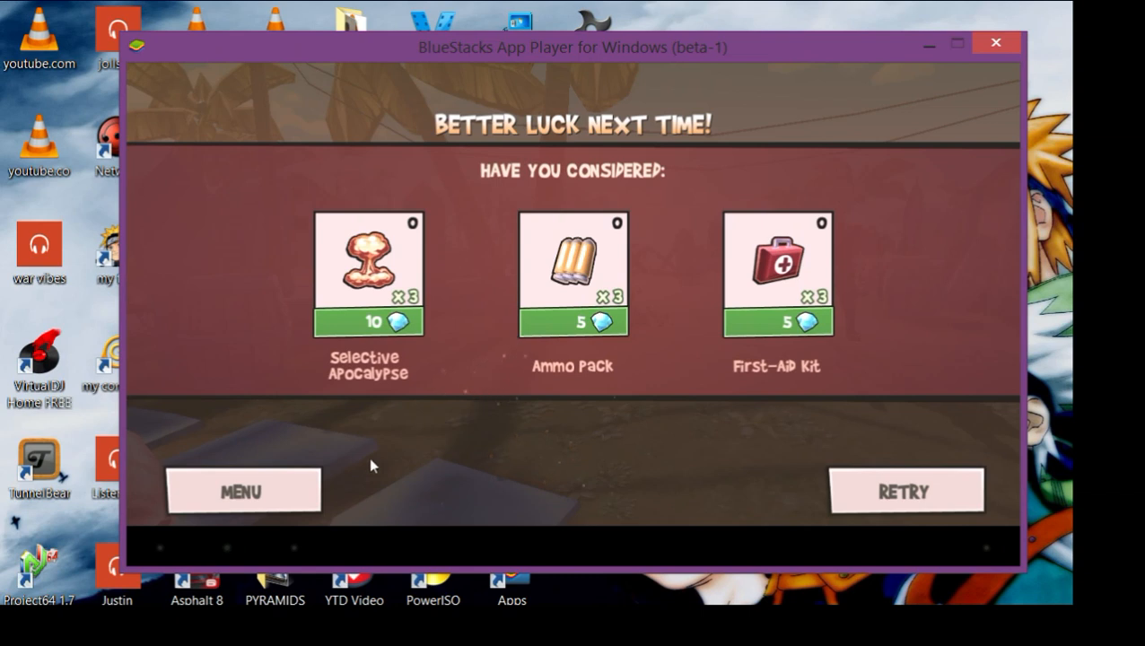
pyautogui.moveTo(331, 476)
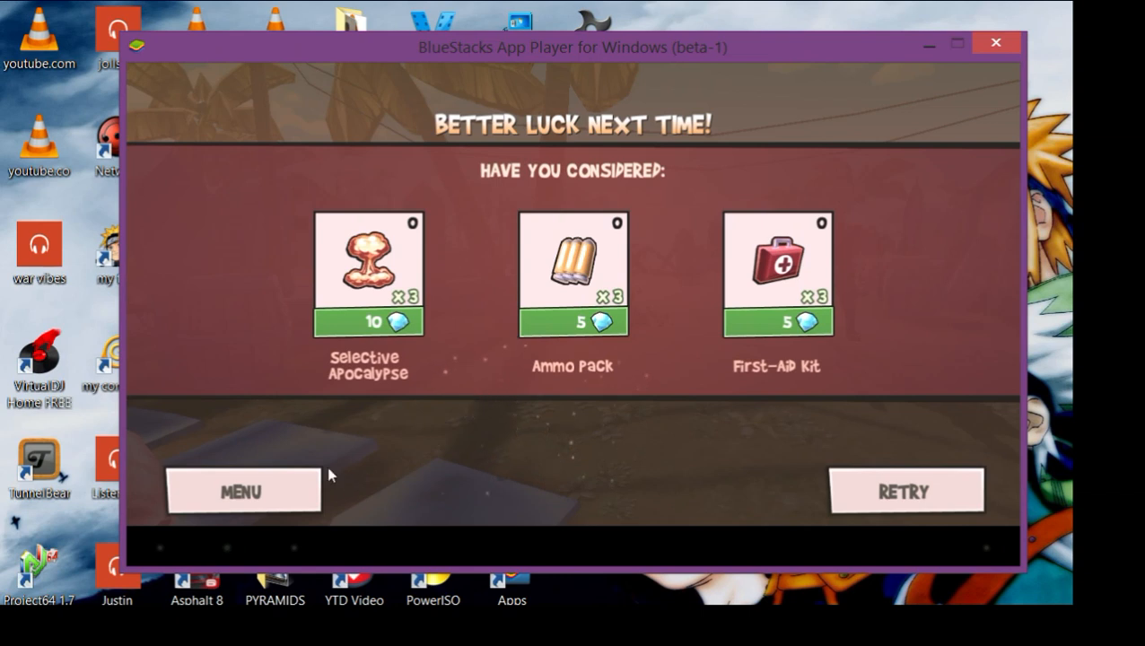
pyautogui.moveTo(292, 478)
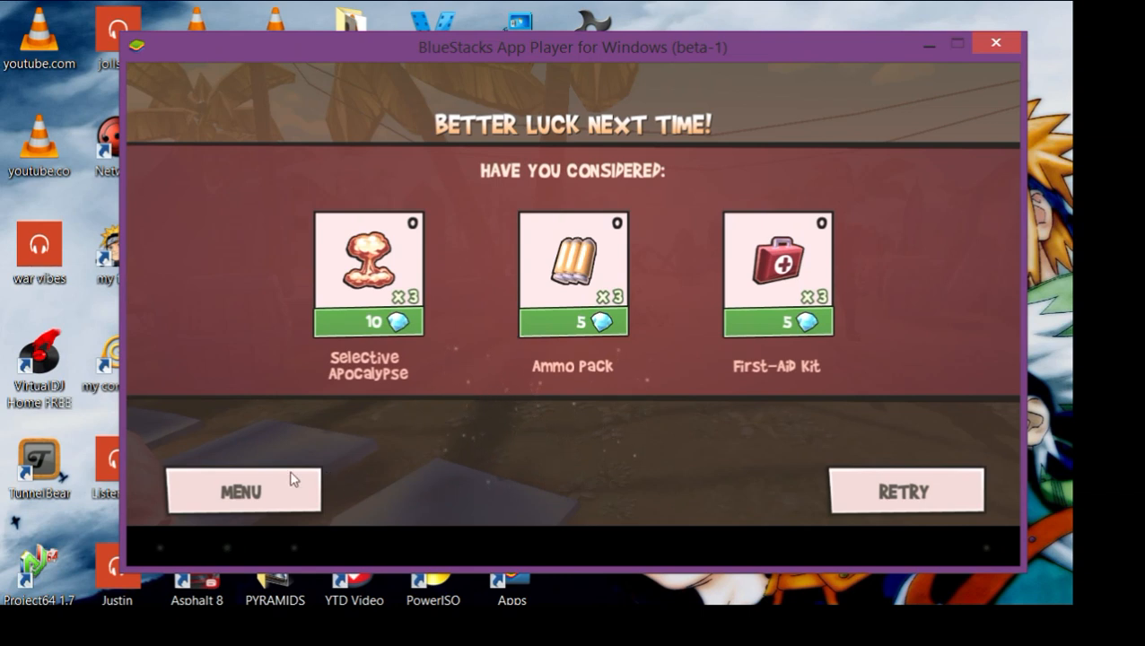
pyautogui.moveTo(236, 527)
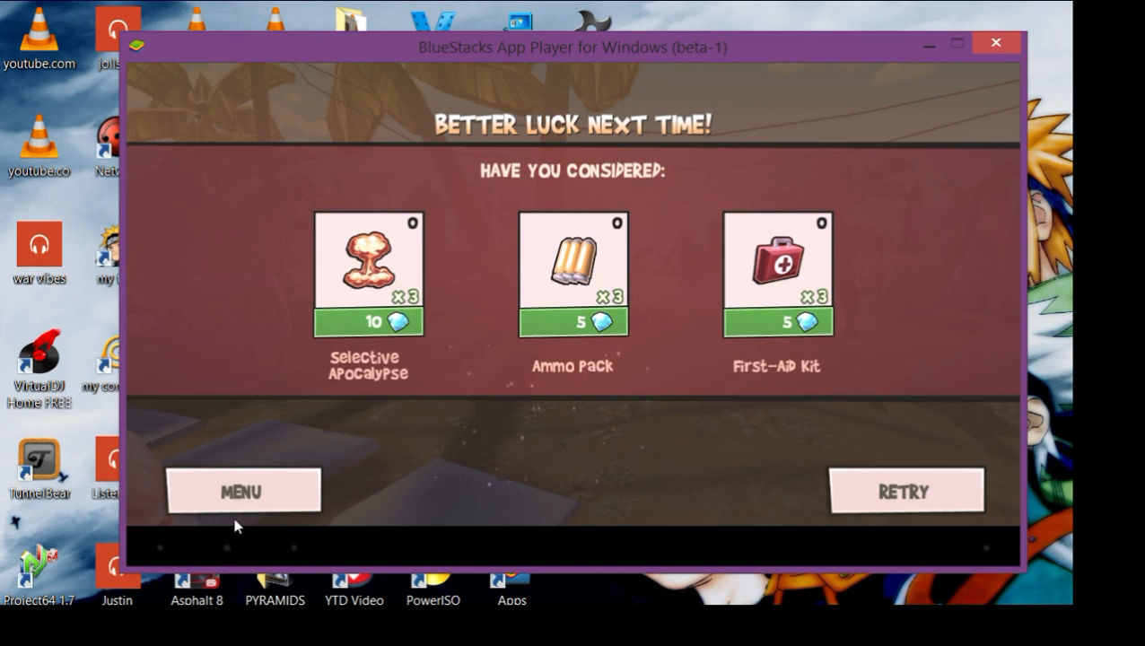
pyautogui.moveTo(280, 499)
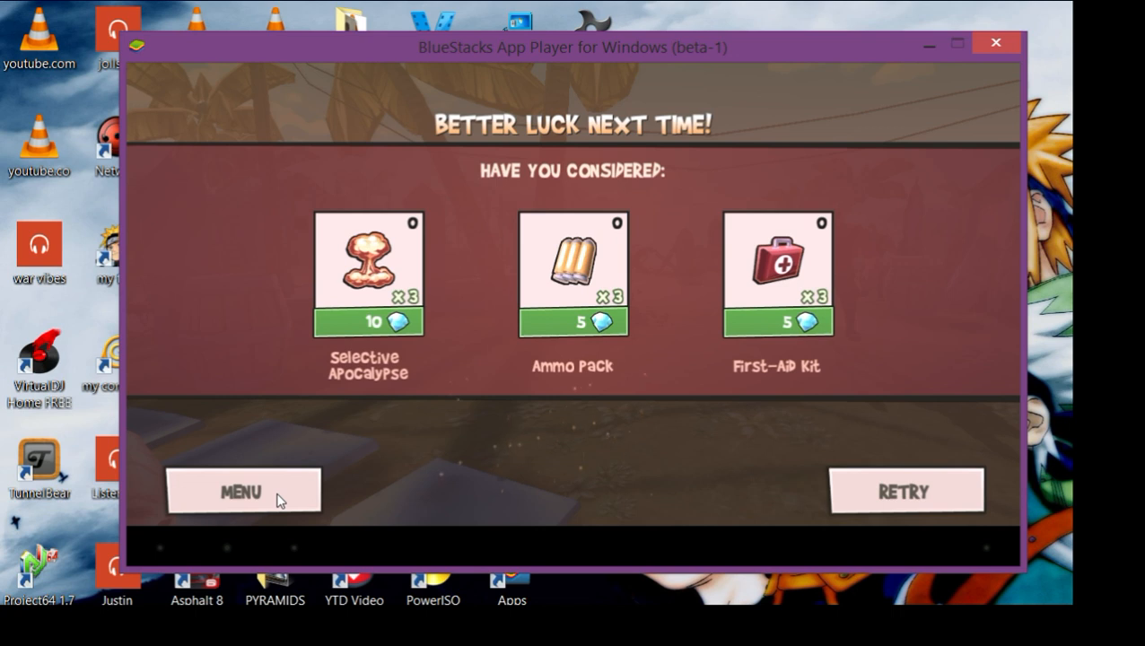
pyautogui.moveTo(249, 562)
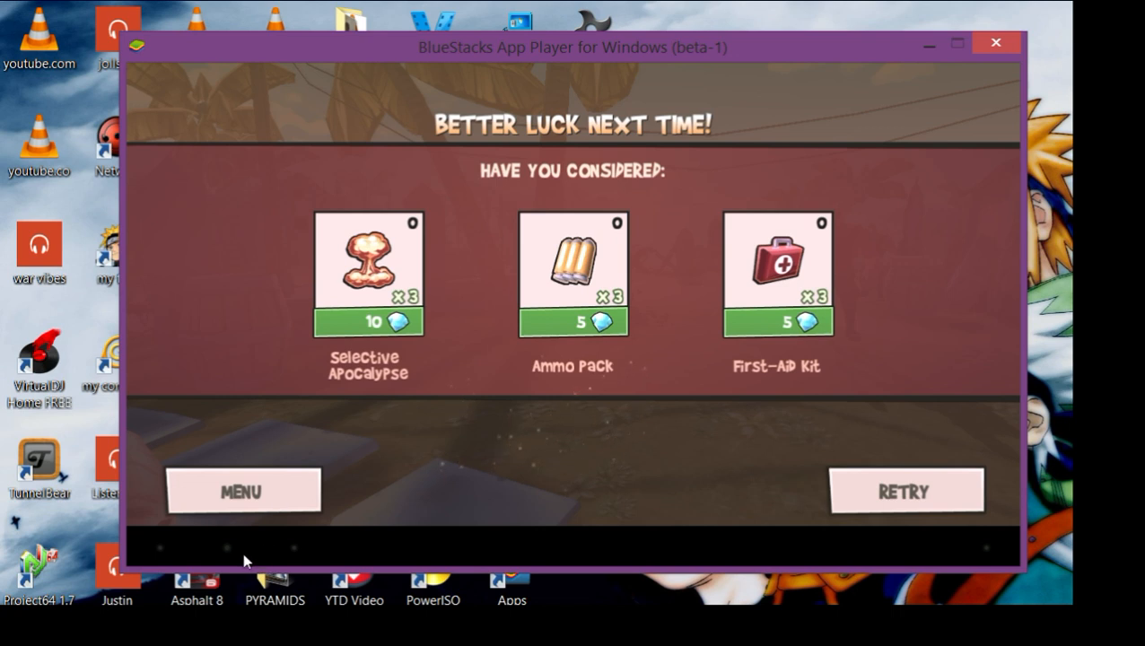
pyautogui.moveTo(608, 50)
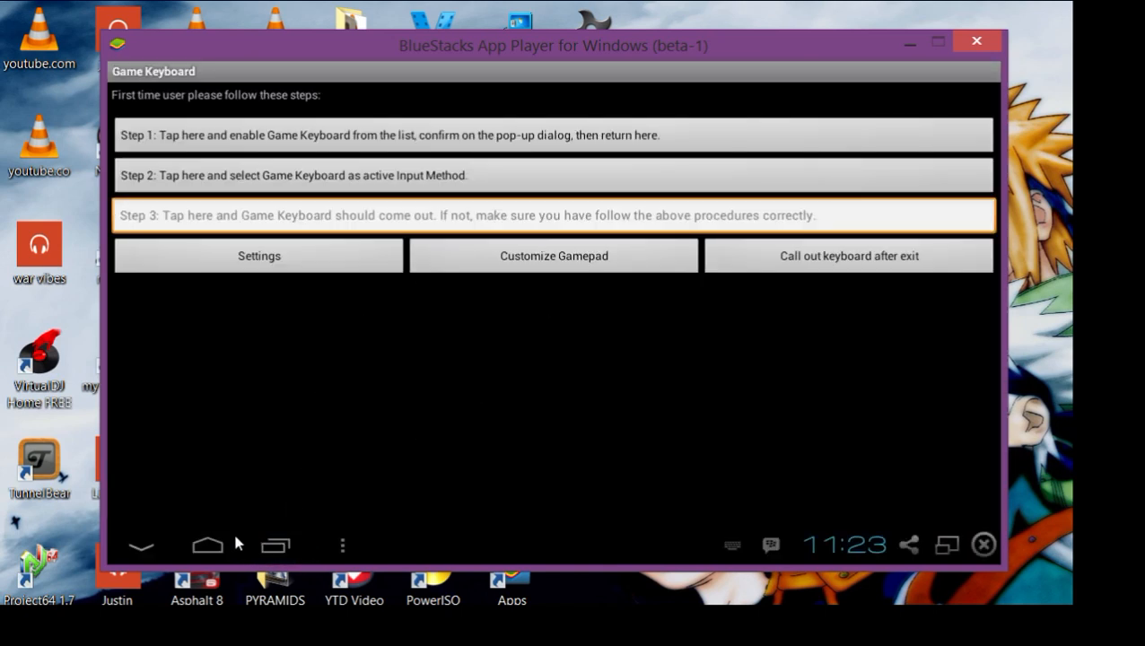
pyautogui.moveTo(227, 548)
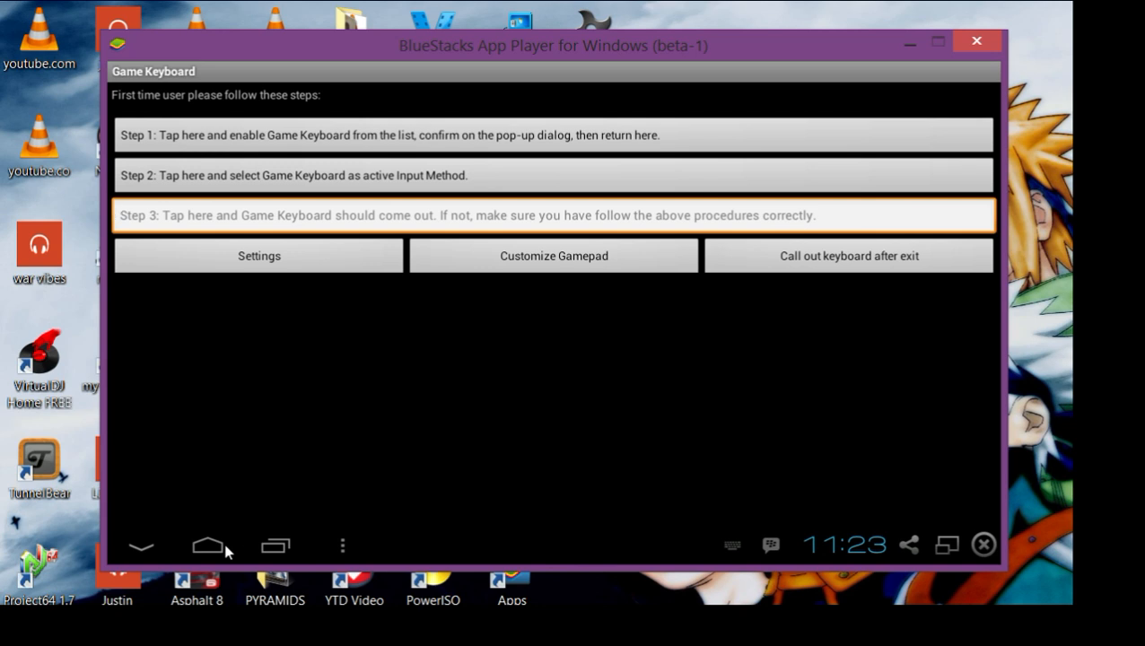
pyautogui.moveTo(540, 276)
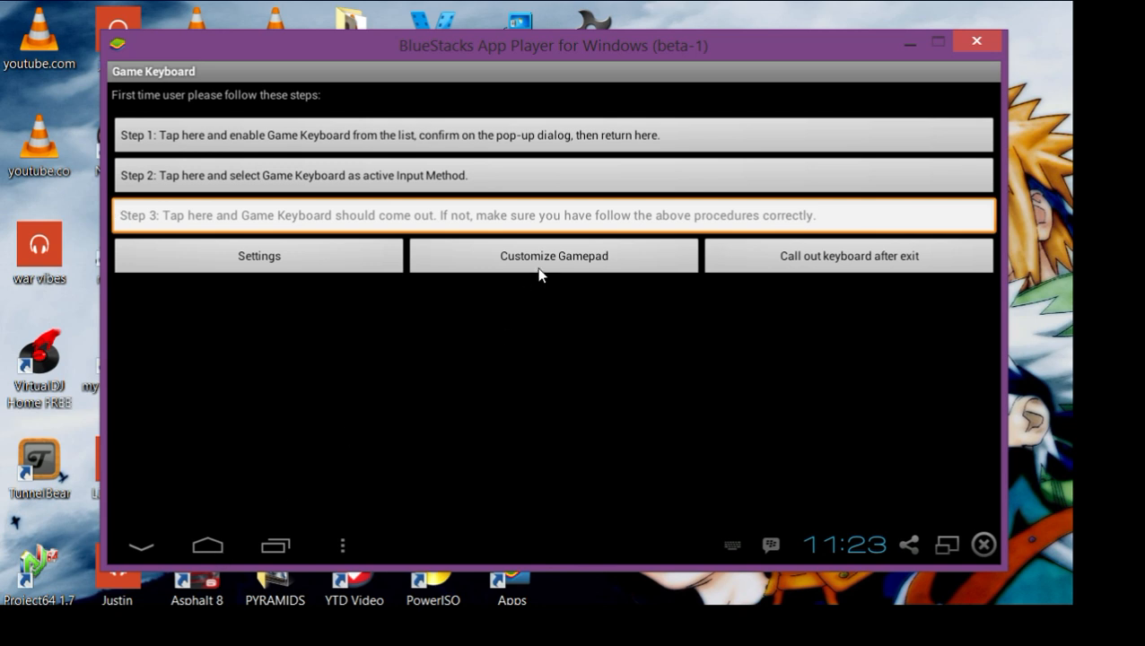
# Step: Start customizing the gamepad layout from the Game Keyboard setup screen
pyautogui.click(554, 256)
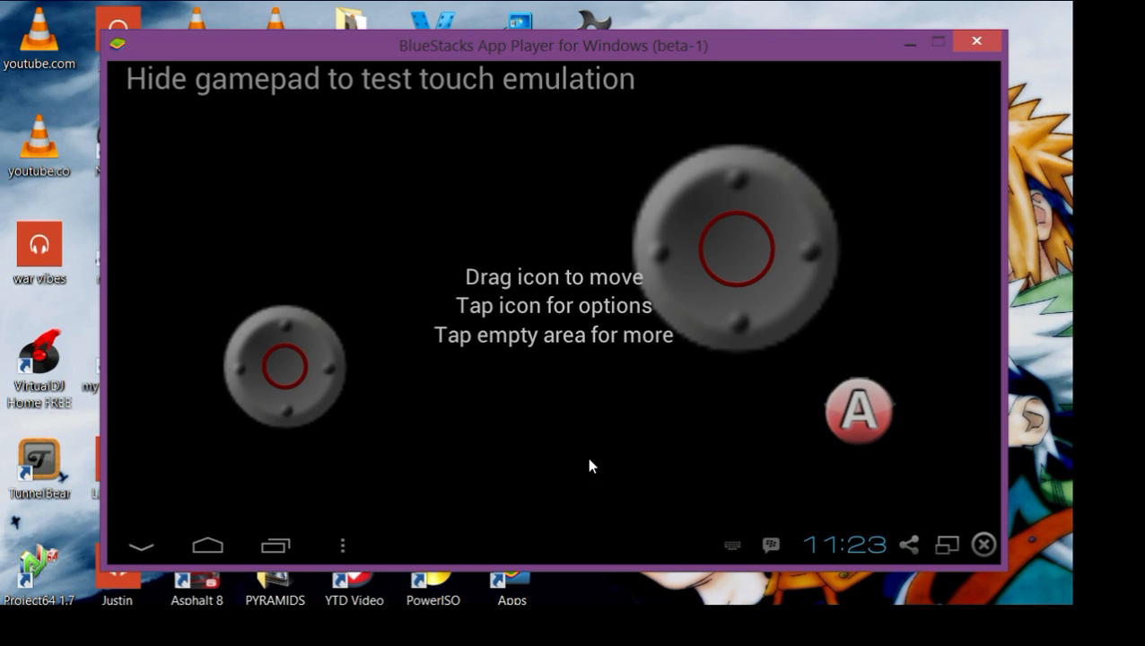
pyautogui.moveTo(742, 321)
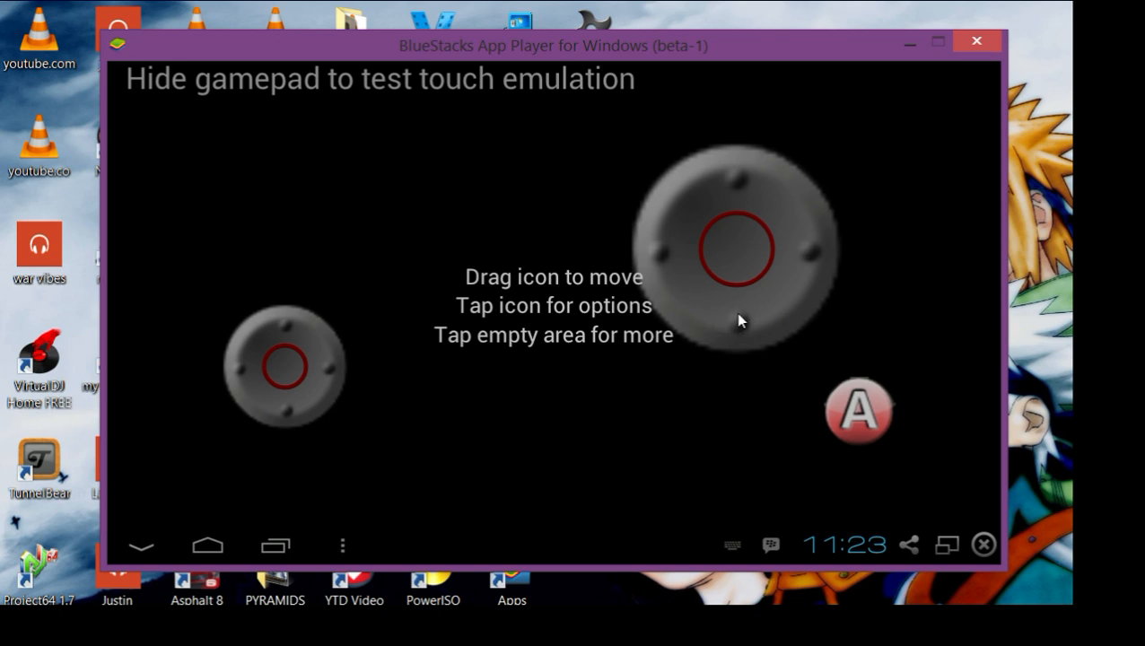
pyautogui.moveTo(280, 398)
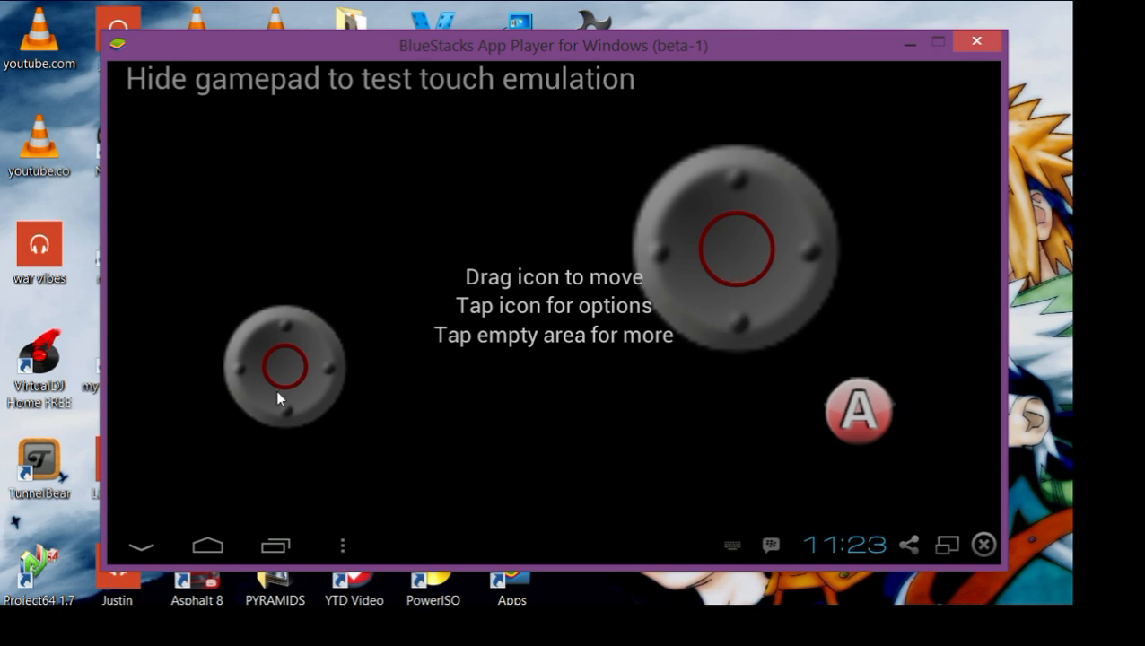
pyautogui.moveTo(746, 254)
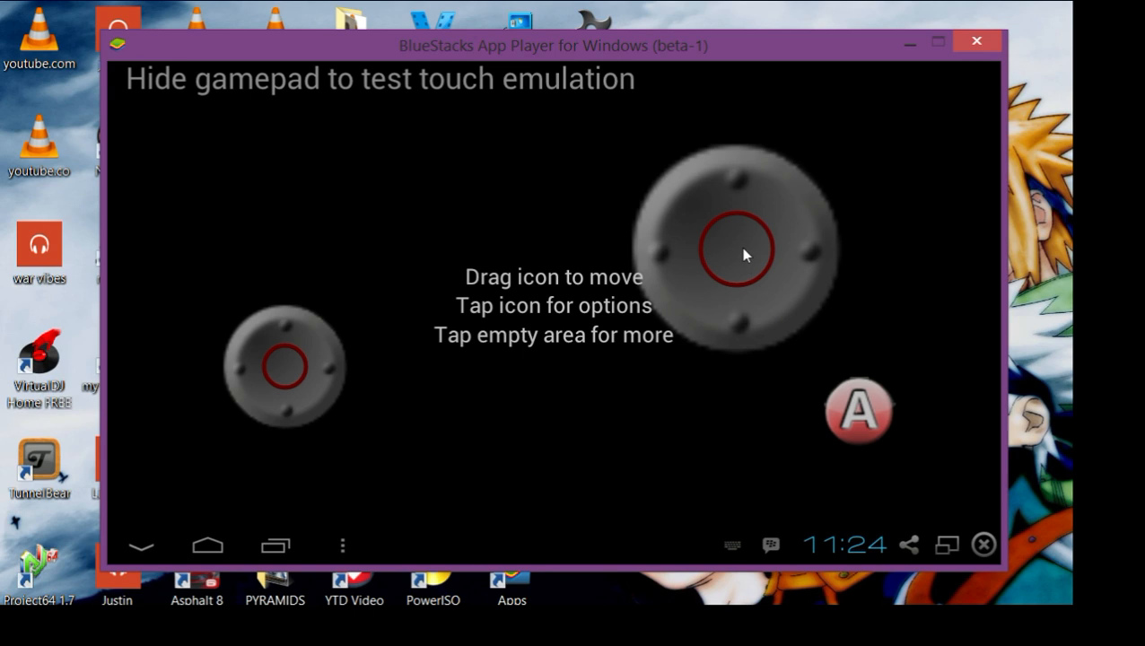
pyautogui.moveTo(713, 305)
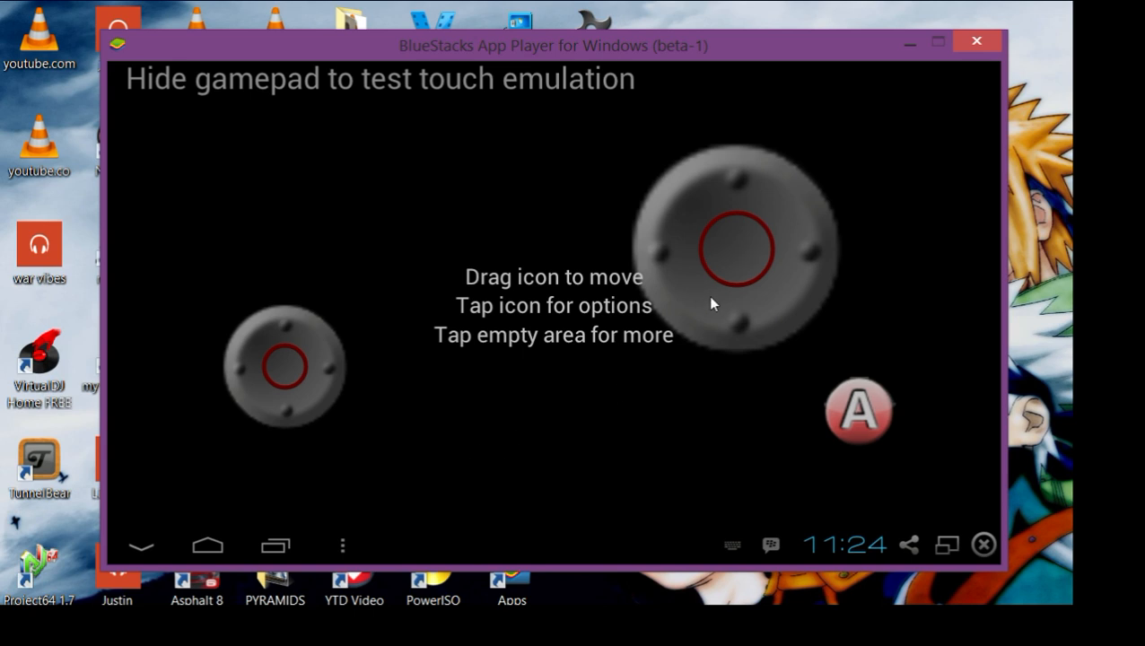
pyautogui.moveTo(289, 366)
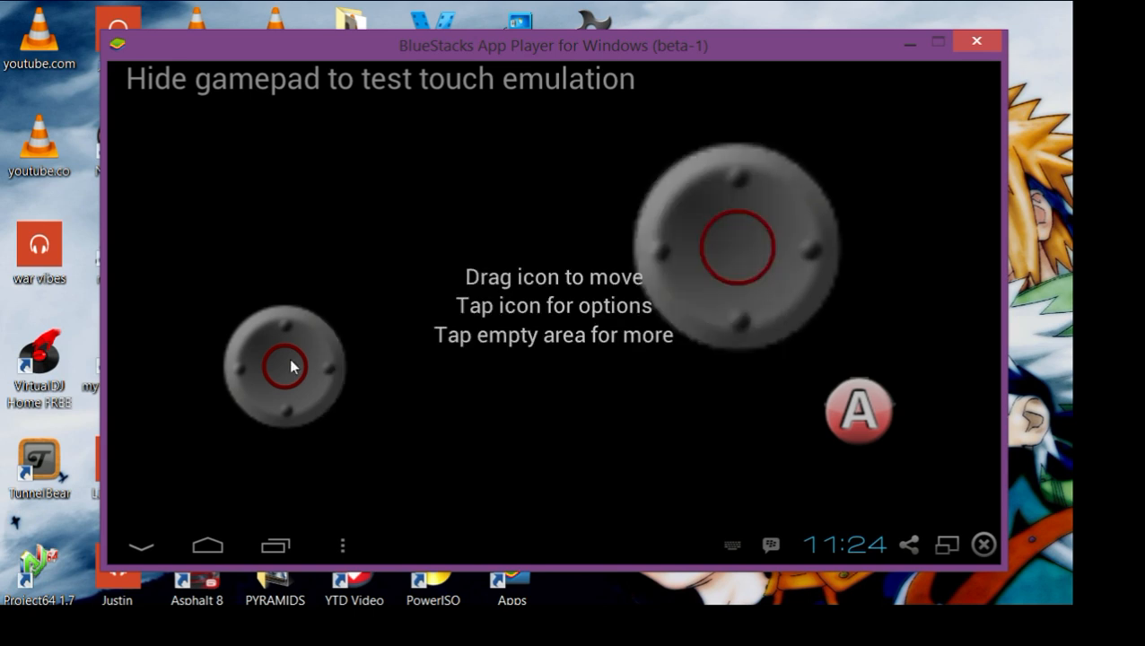
# Step: Add a Left Stick to the gamepad via the Add Button/Stick list
pyautogui.click(285, 367)
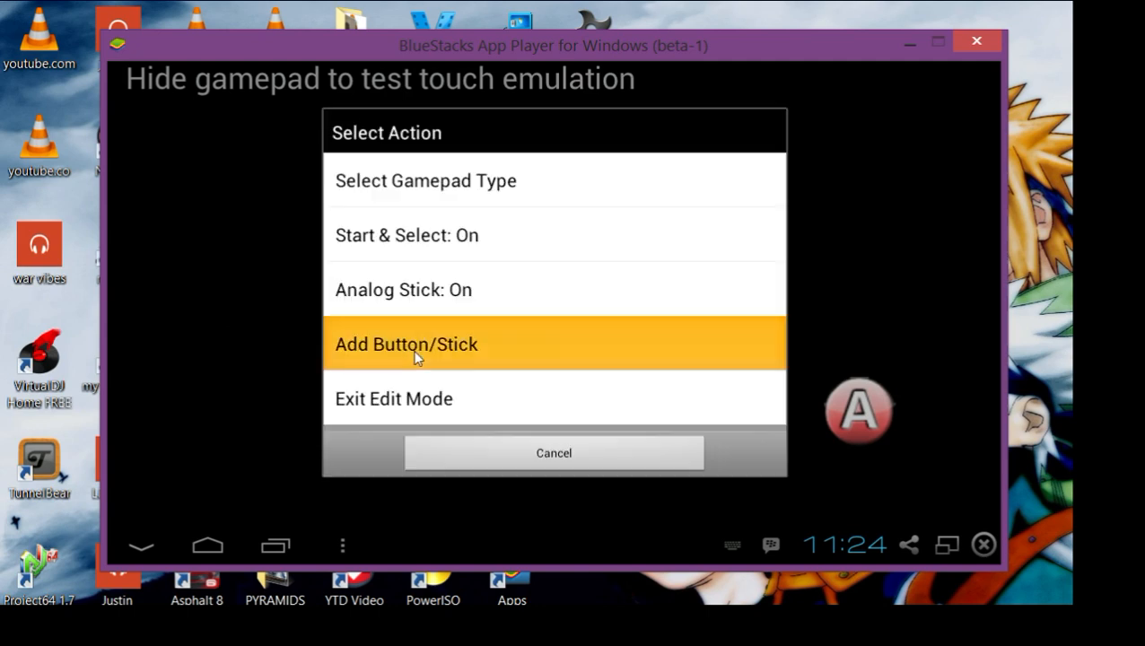
pyautogui.click(406, 344)
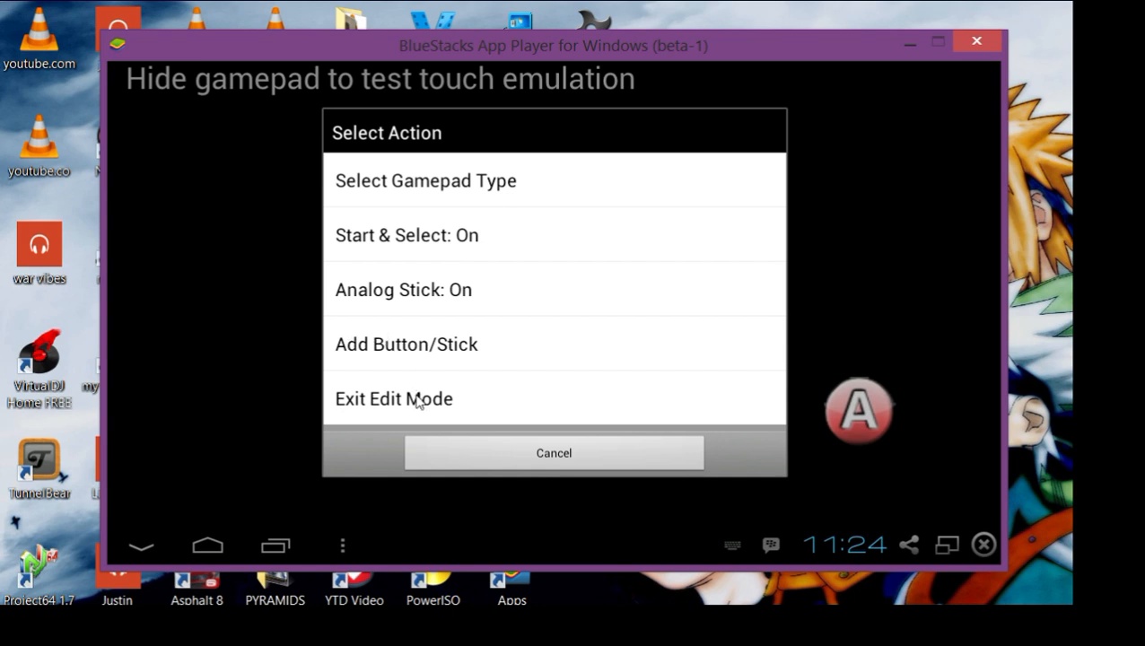
pyautogui.click(406, 344)
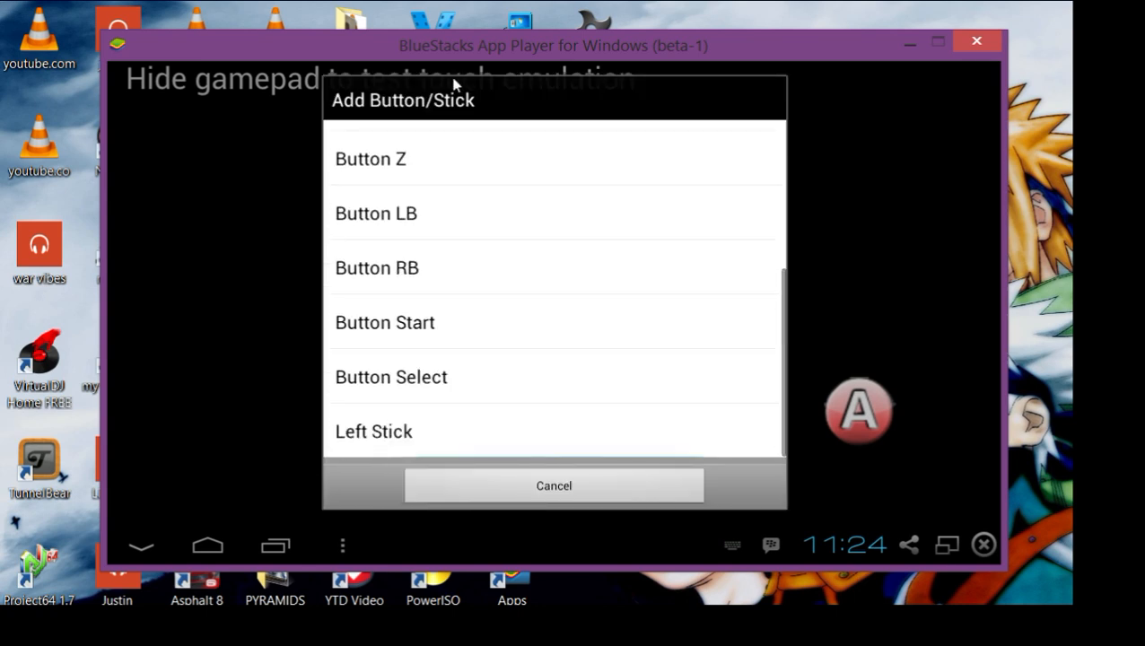
pyautogui.moveTo(390, 453)
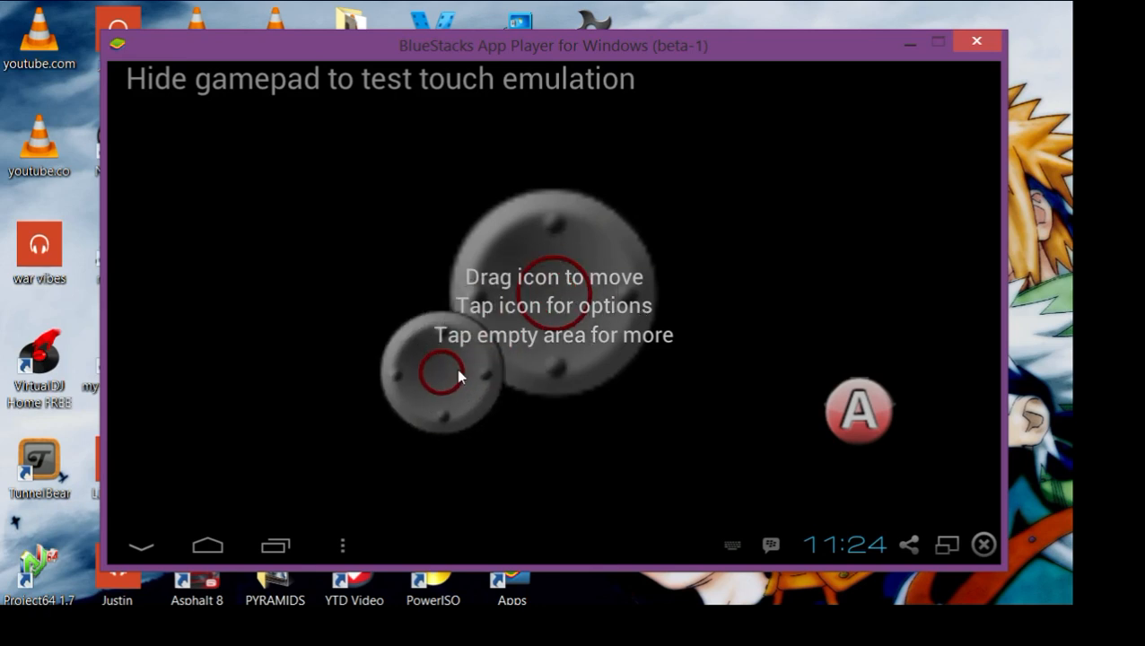
# Step: Show the Left Stick's options (Remove, Resize, Remap Axis, WASD input keys)
pyautogui.click(433, 377)
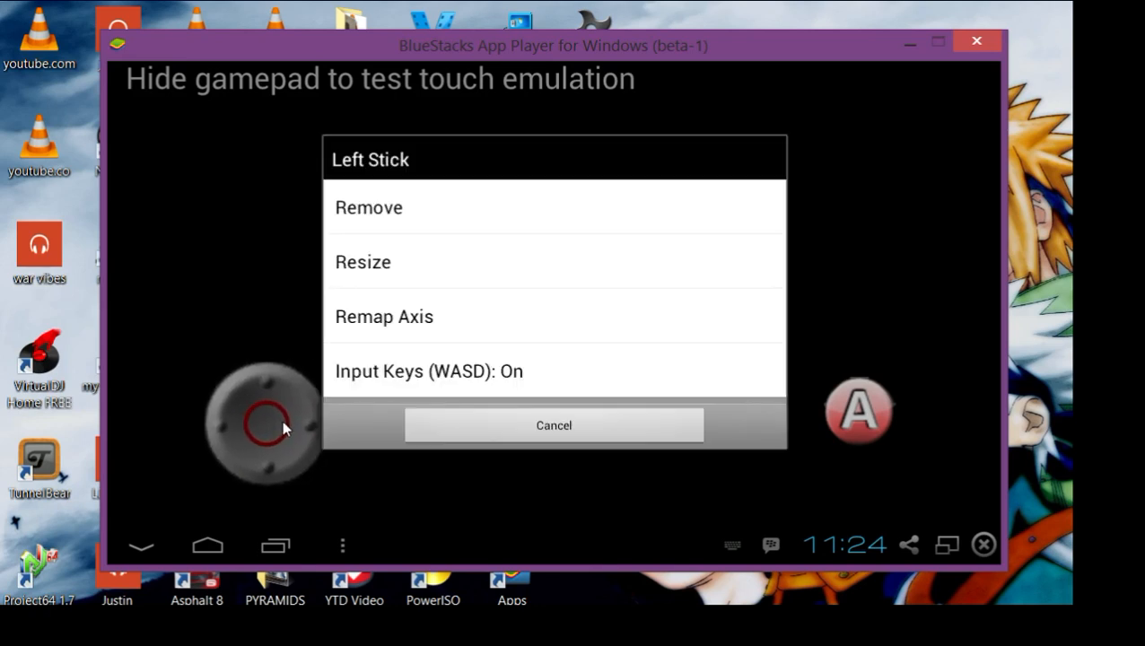
pyautogui.moveTo(442, 434)
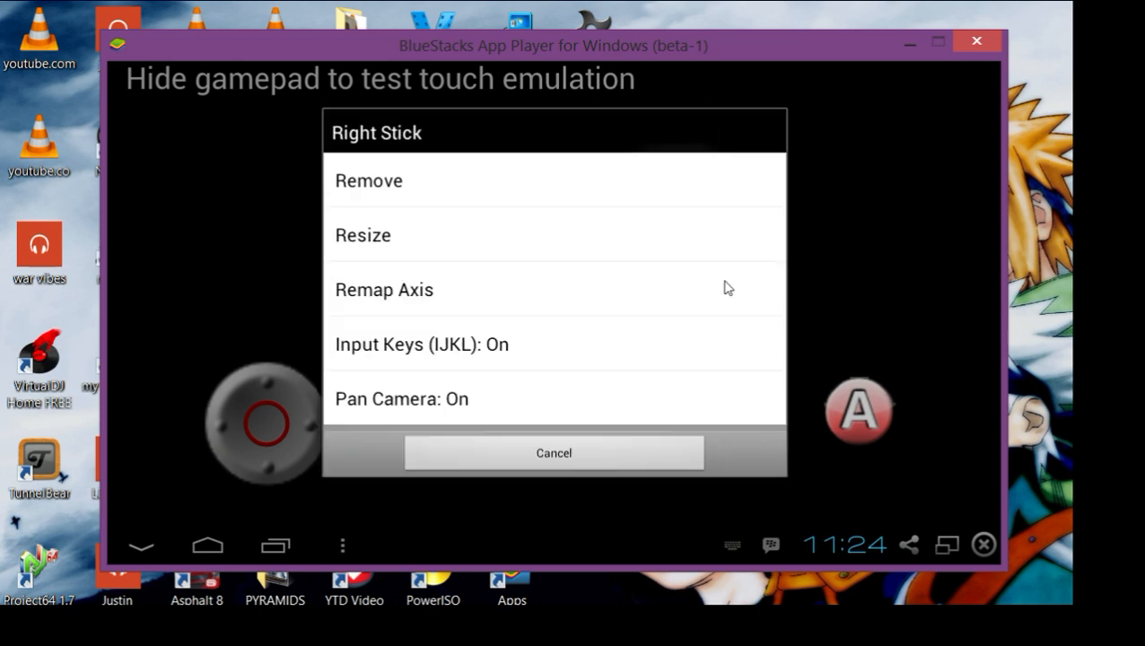
pyautogui.moveTo(449, 360)
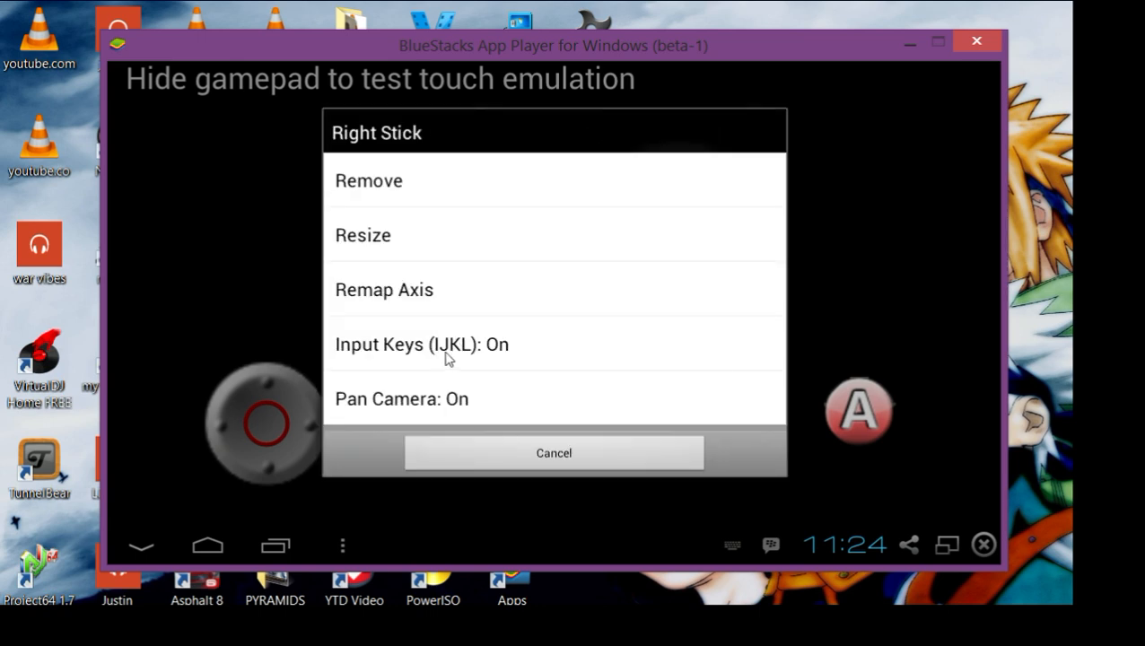
pyautogui.moveTo(261, 449)
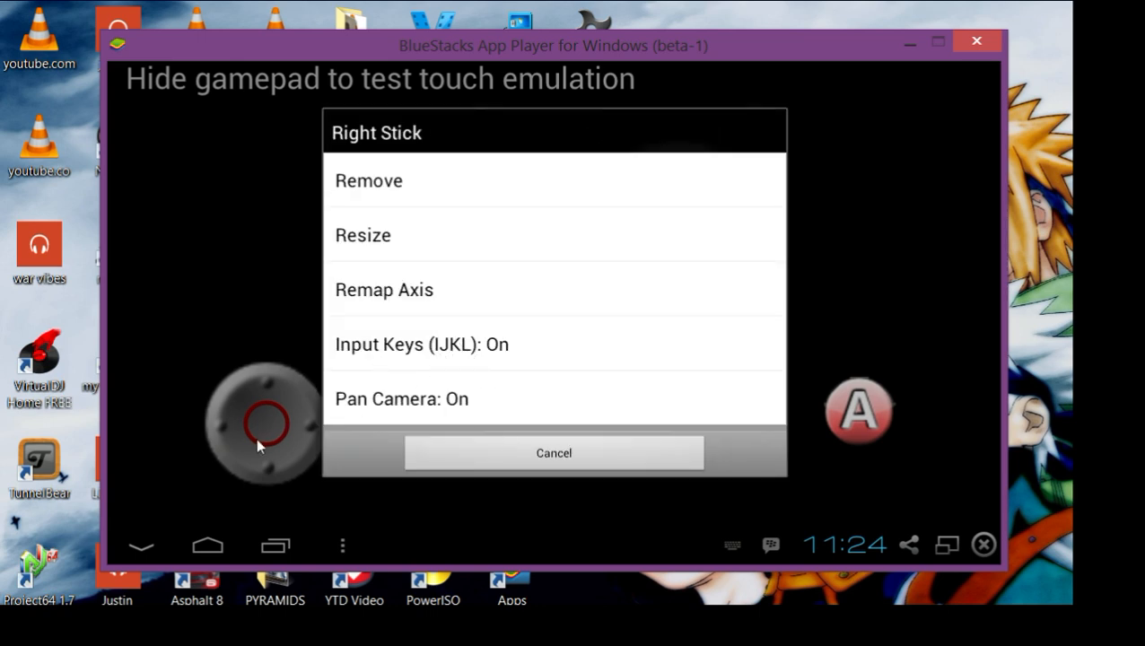
pyautogui.moveTo(552, 470)
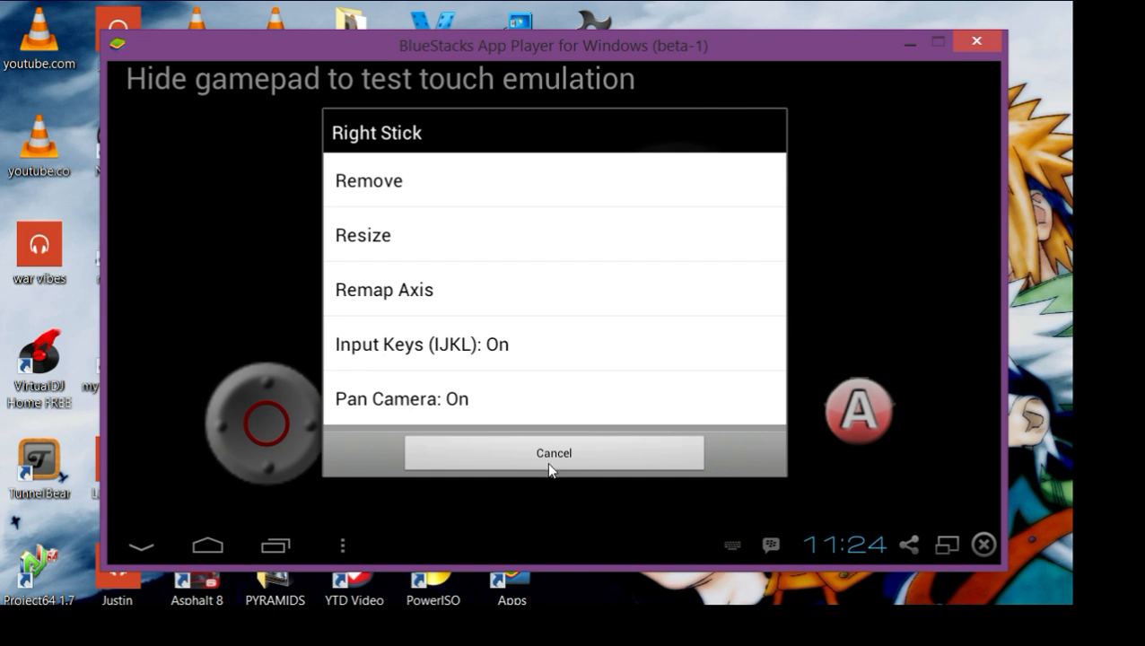
# Step: Dismiss the Right Stick options unchanged and decline the Start8 update download
pyautogui.click(554, 453)
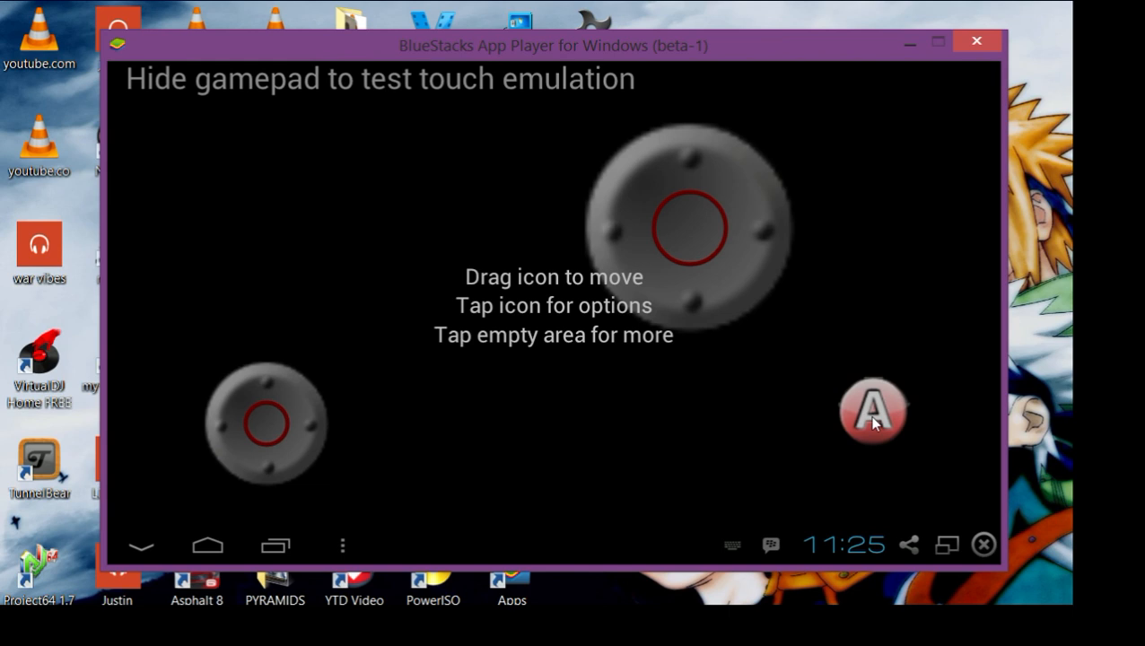
pyautogui.moveTo(688, 263)
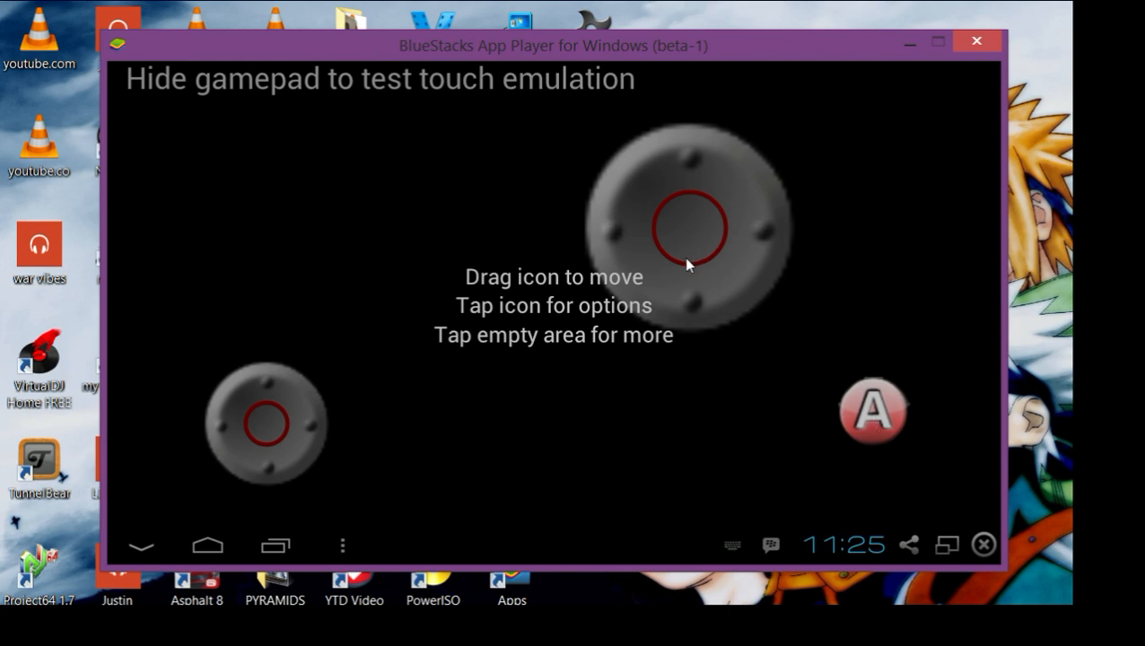
pyautogui.moveTo(919, 532)
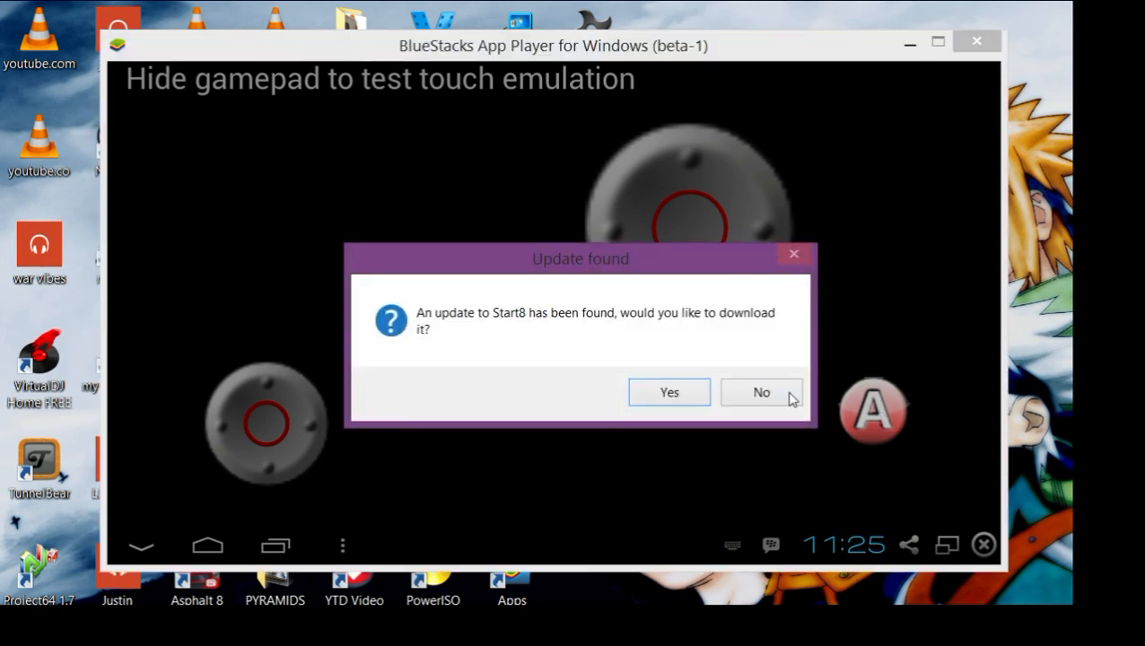
pyautogui.click(761, 393)
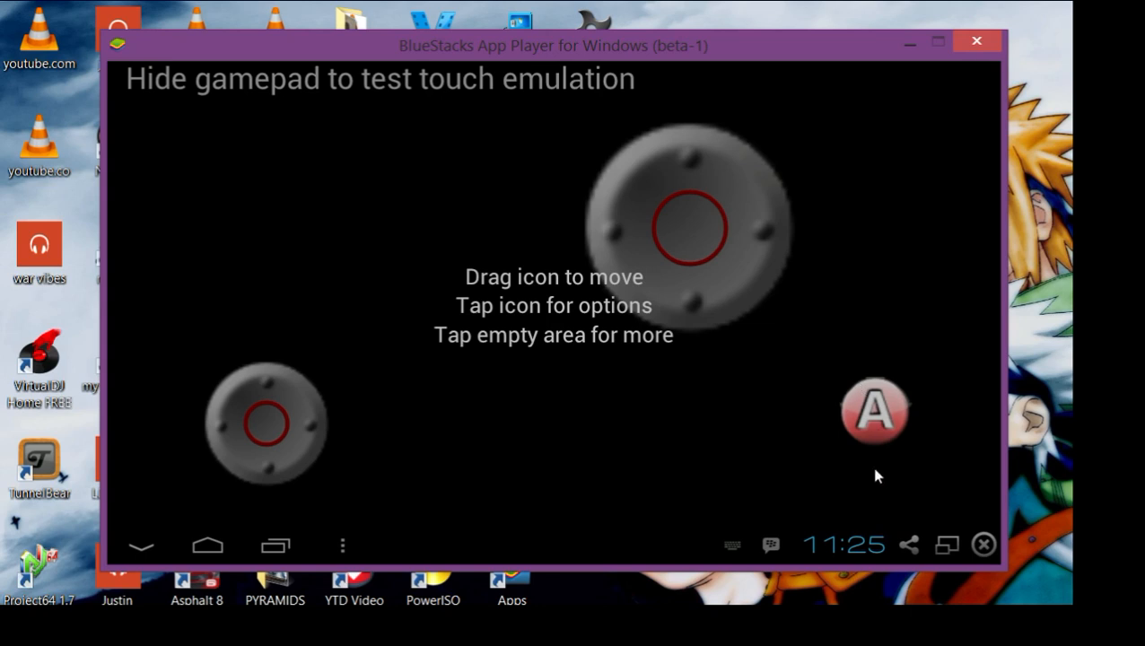
pyautogui.moveTo(280, 452)
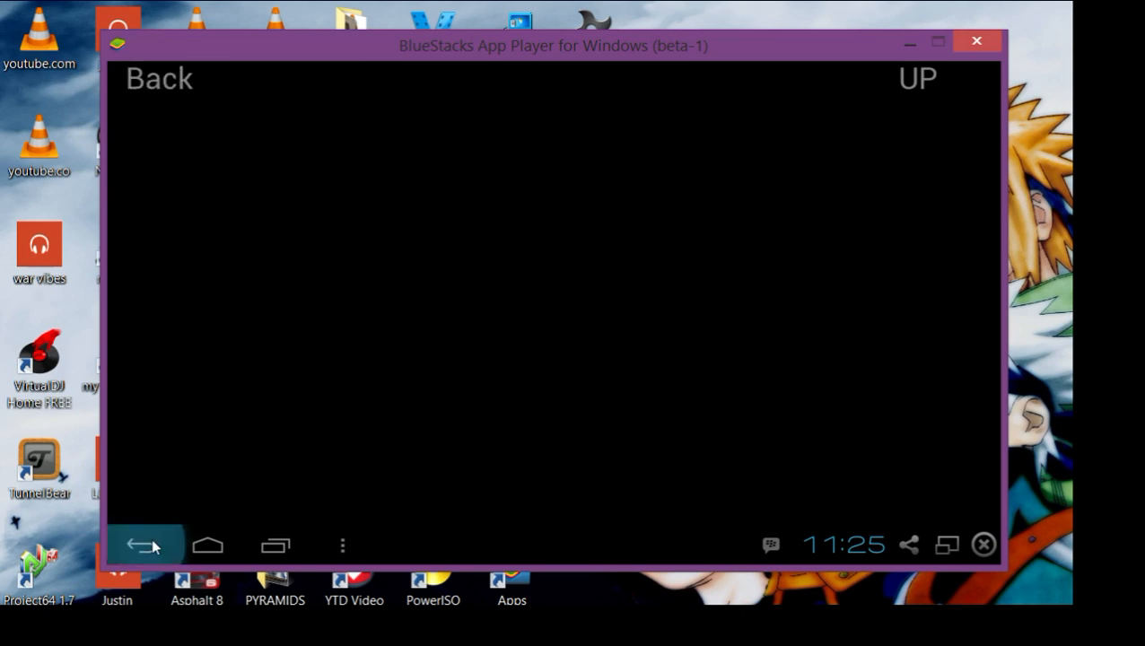
# Step: Leave the blank gamepad test screen so Blitz Brigade can load
pyautogui.click(139, 545)
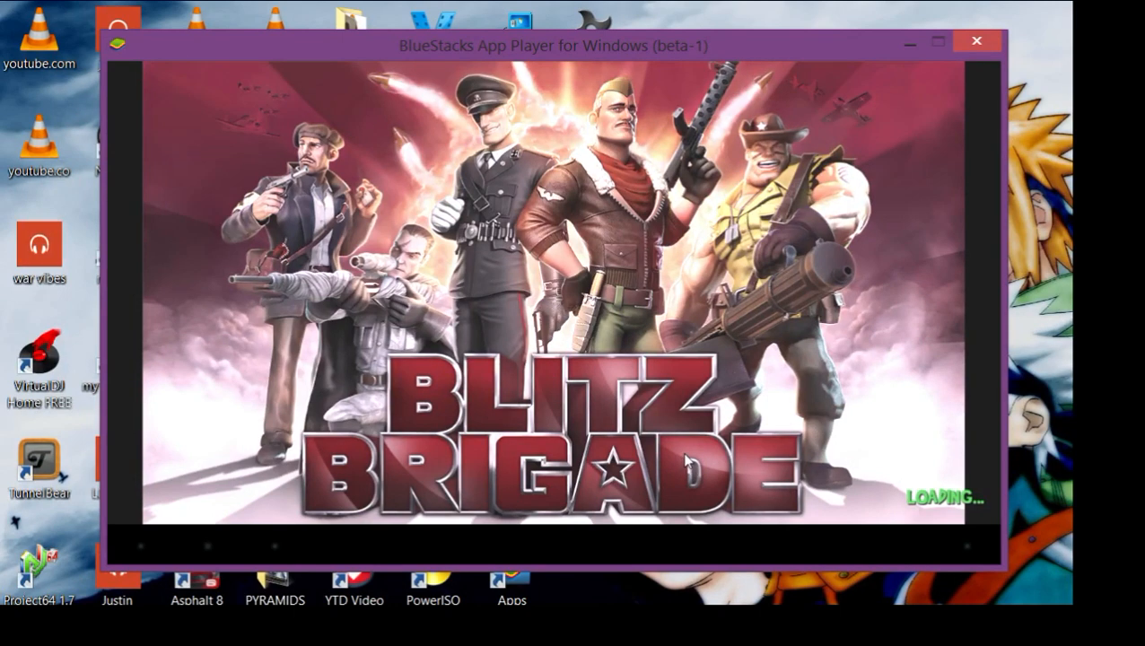
pyautogui.moveTo(829, 244)
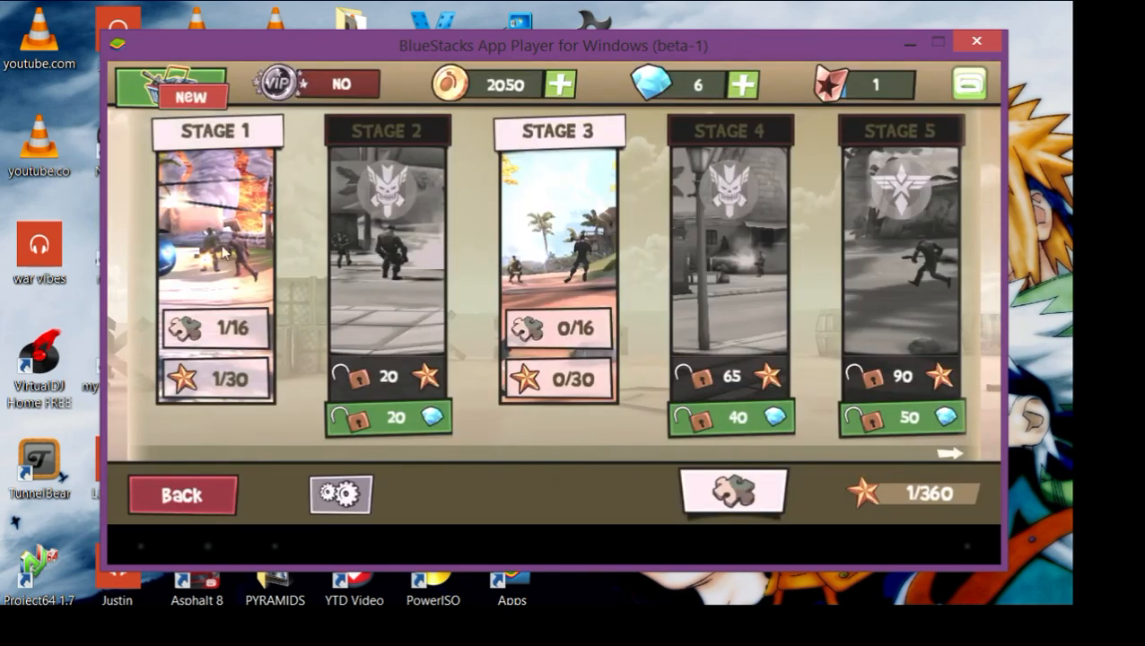
# Step: Review Blitz Brigade's Control Scheme and control settings, then return to the game
pyautogui.click(339, 495)
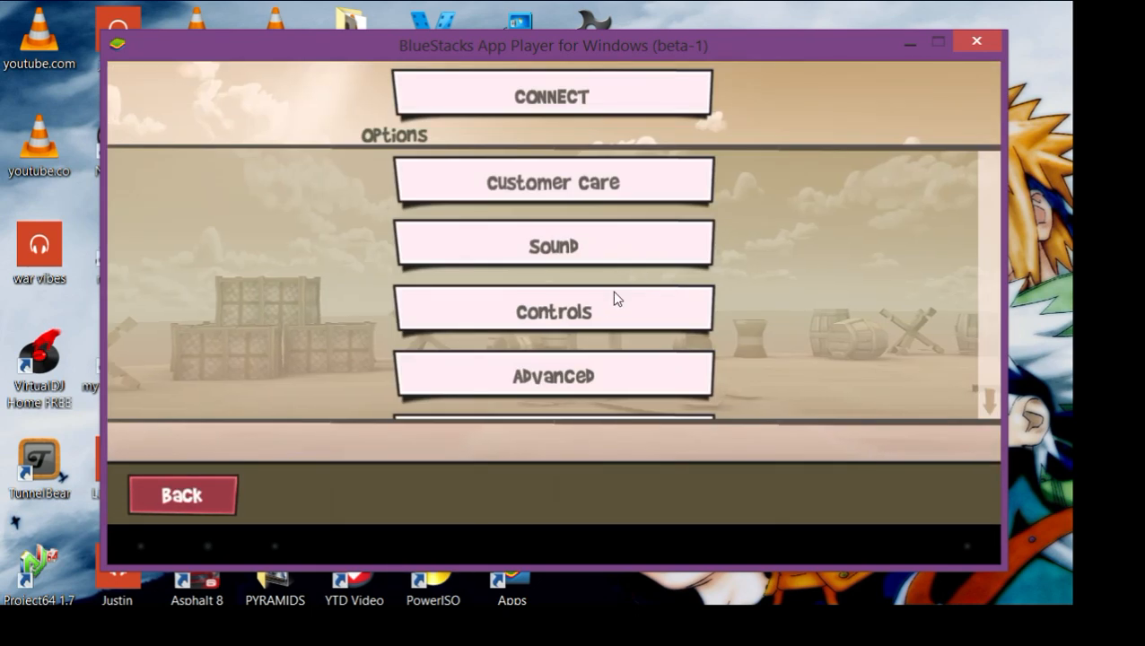
pyautogui.click(553, 310)
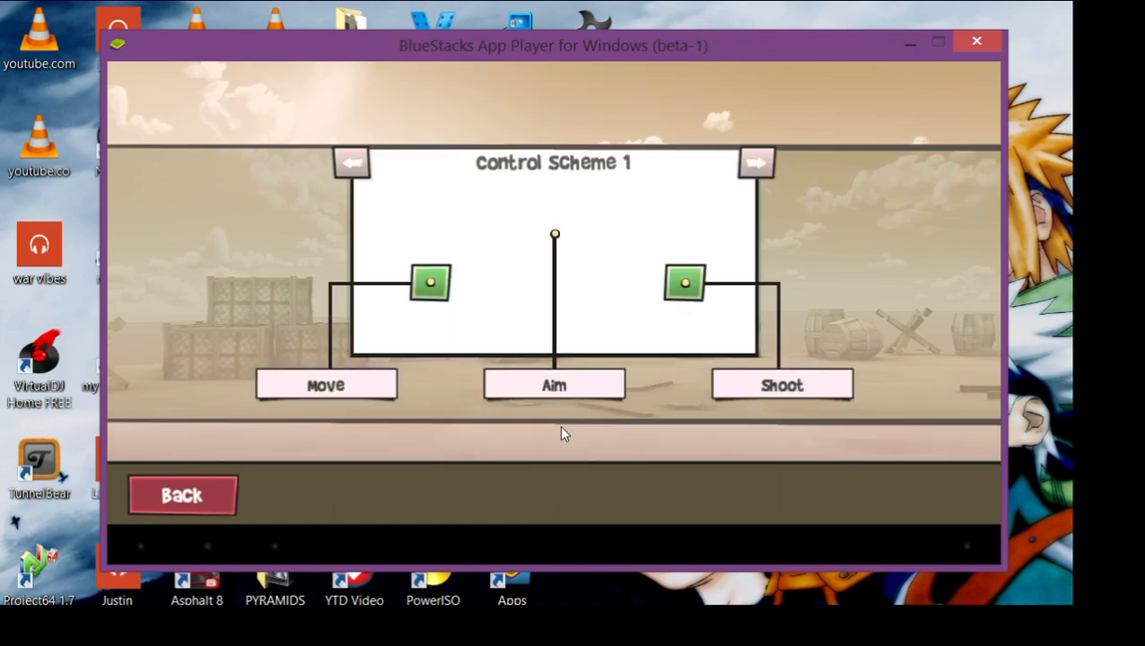
pyautogui.moveTo(569, 257)
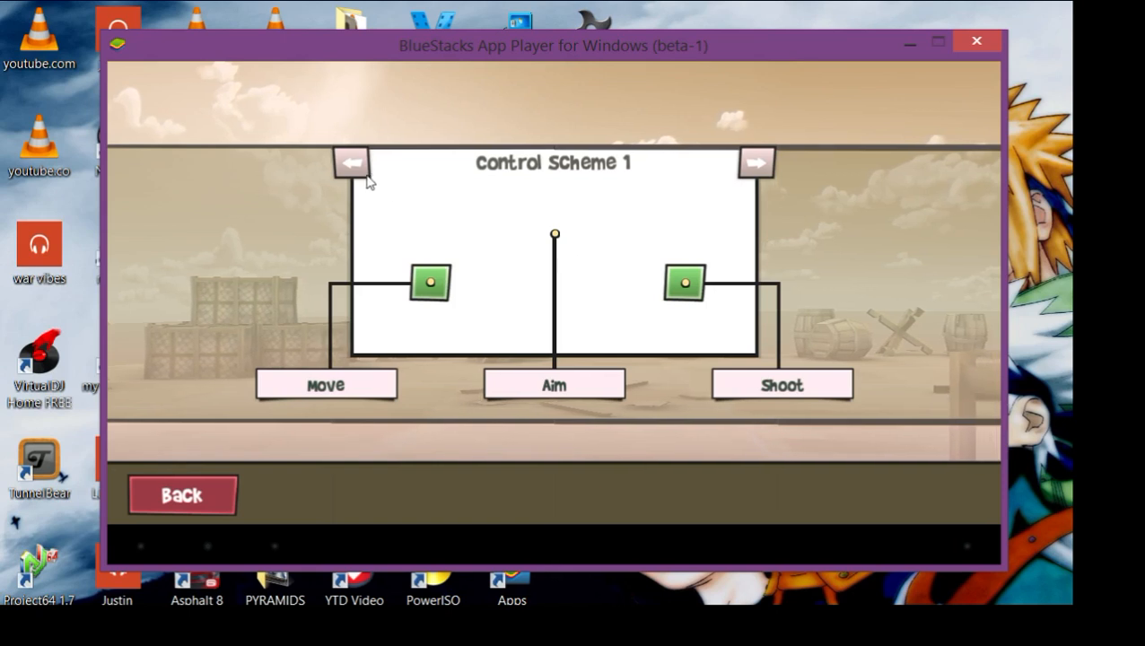
pyautogui.moveTo(209, 497)
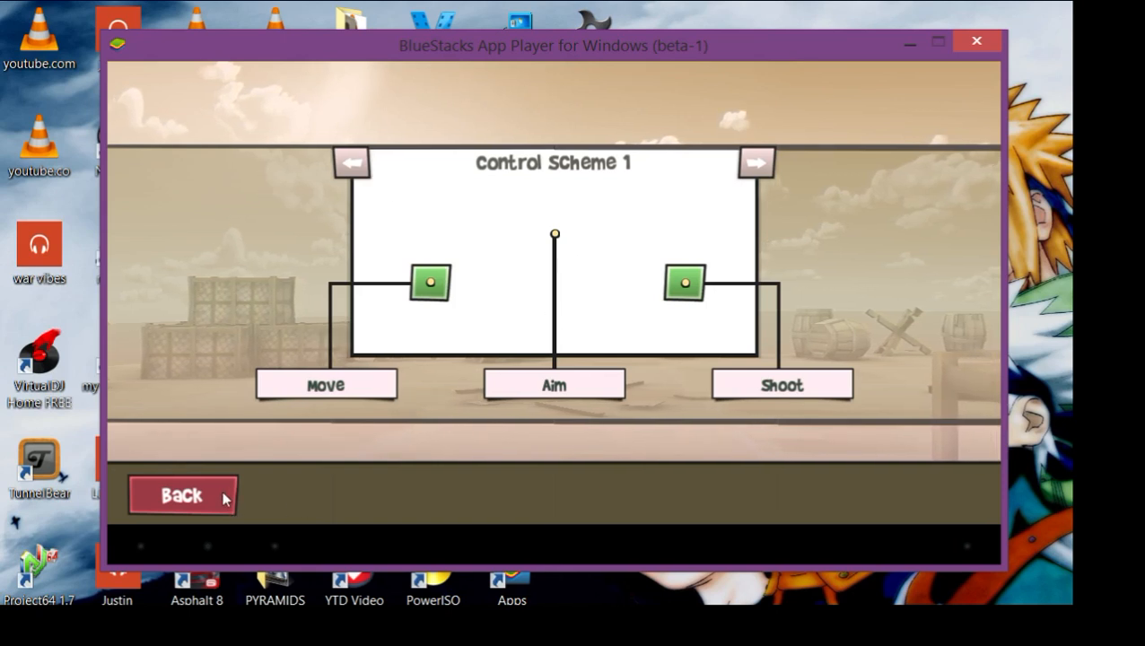
pyautogui.click(182, 494)
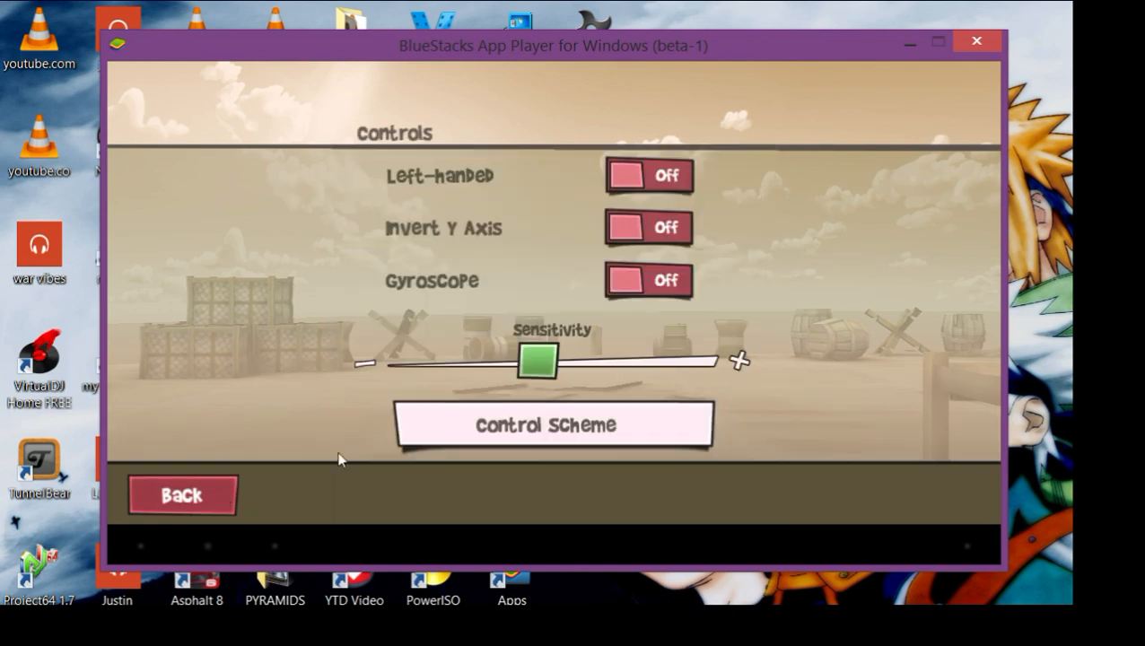
pyautogui.moveTo(539, 360); pyautogui.dragTo(558, 362)
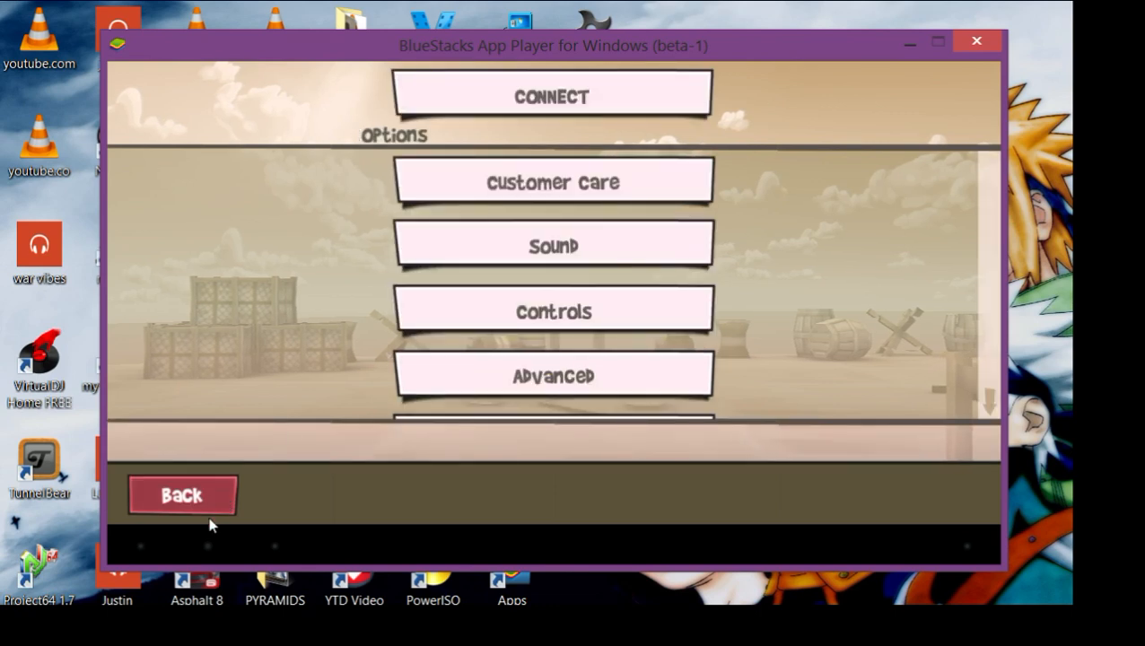
pyautogui.click(182, 494)
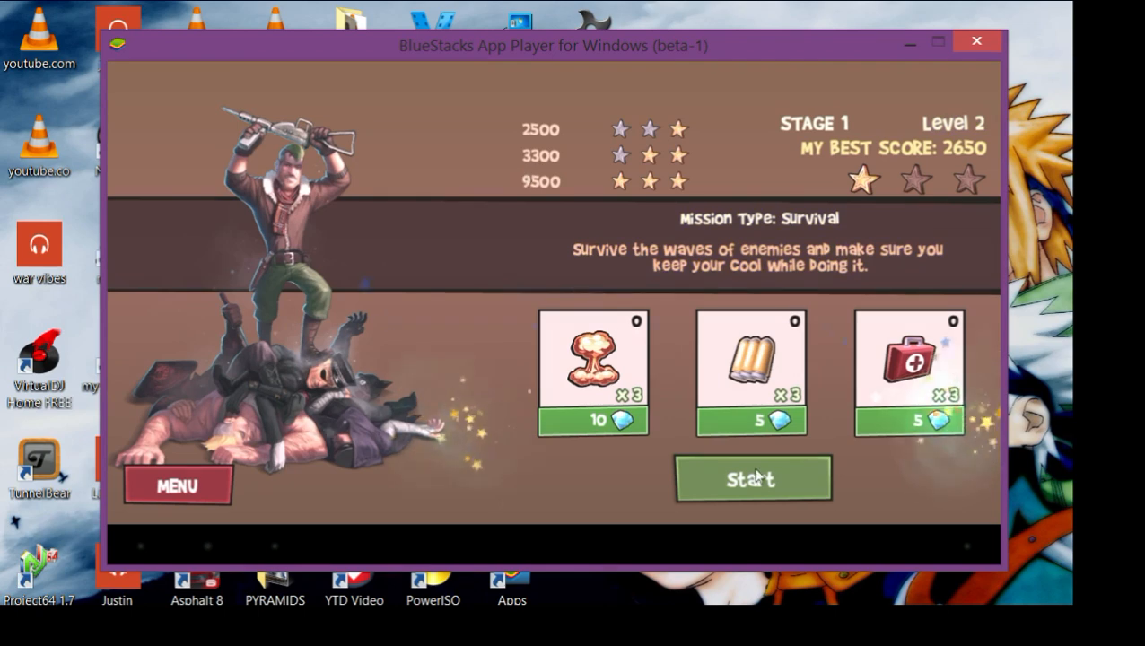
# Step: Start the Stage 1 Level 2 survival mission from its briefing
pyautogui.click(753, 479)
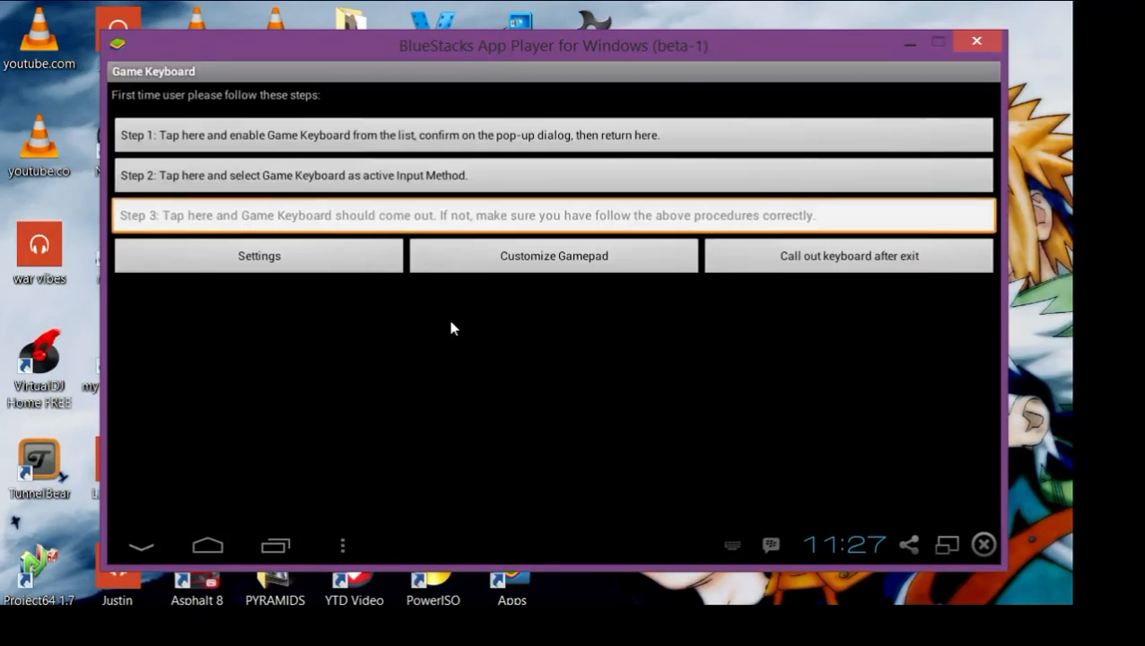
pyautogui.moveTo(580, 268)
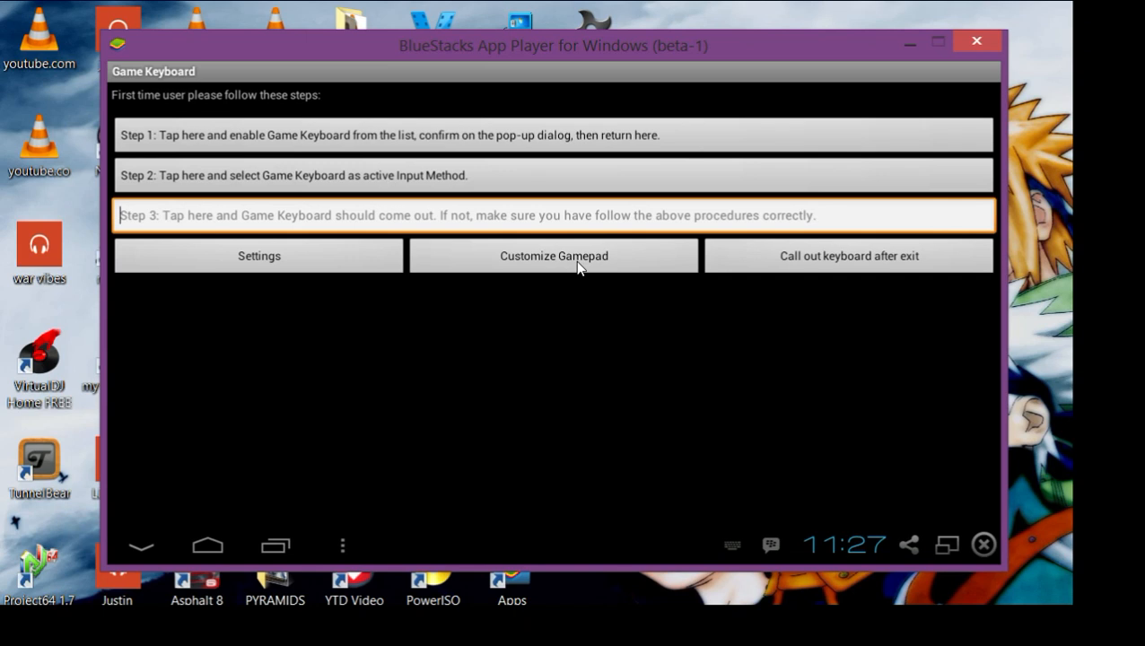
# Step: Check in the layout editor that Button A is mapped to Gamepad A, then dismiss its options
pyautogui.click(554, 256)
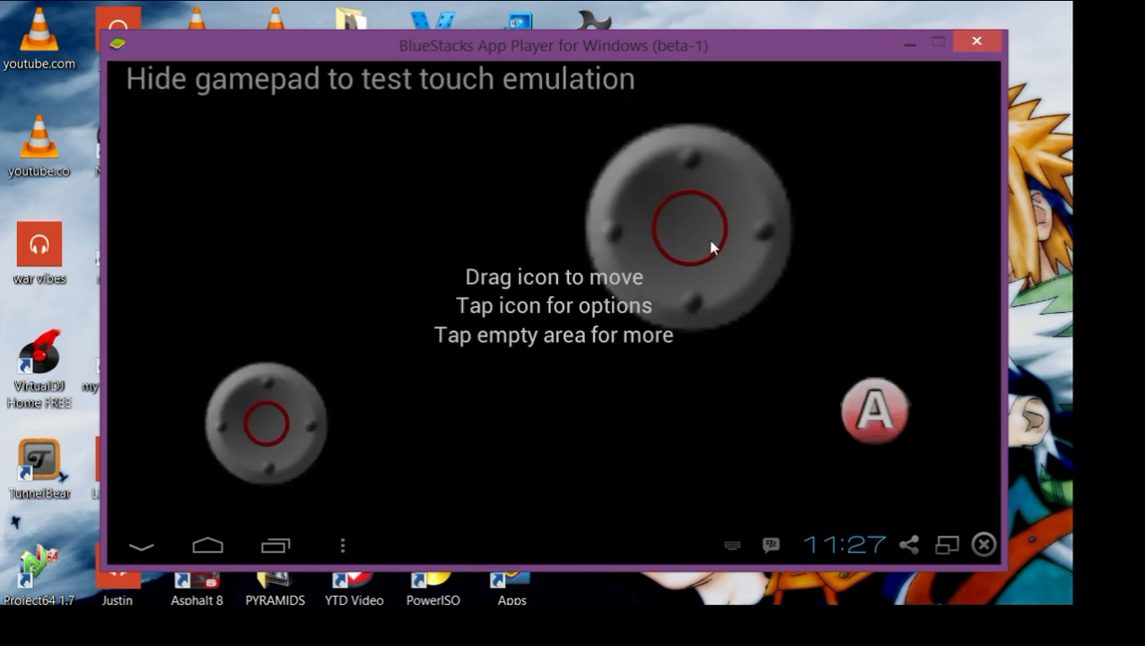
pyautogui.moveTo(709, 261)
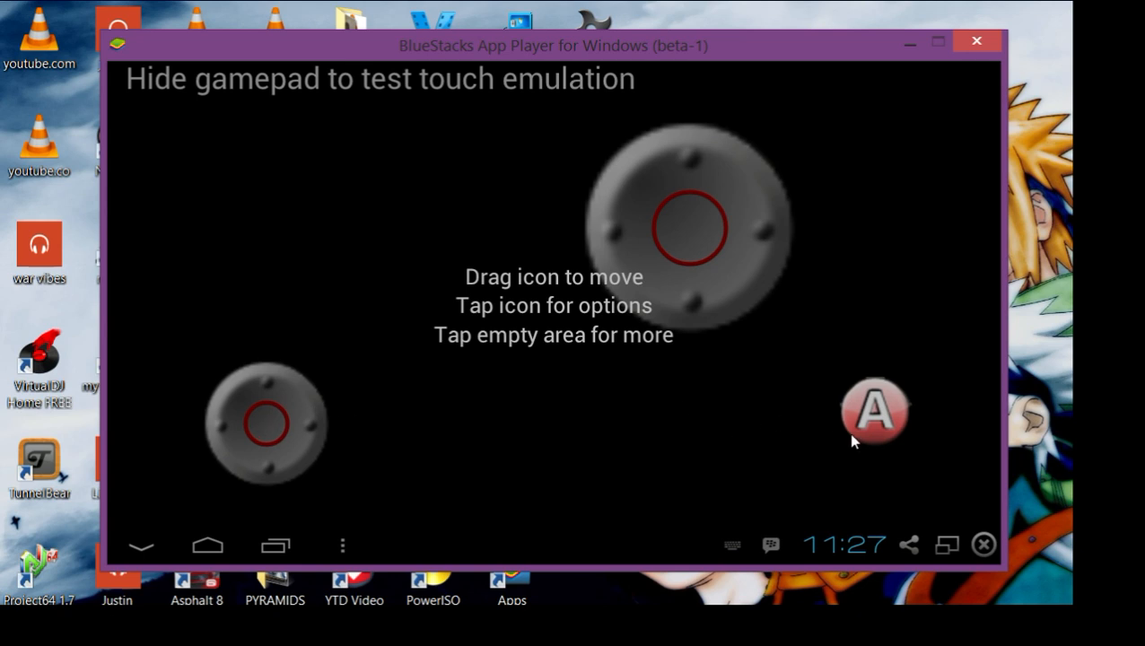
pyautogui.click(875, 413)
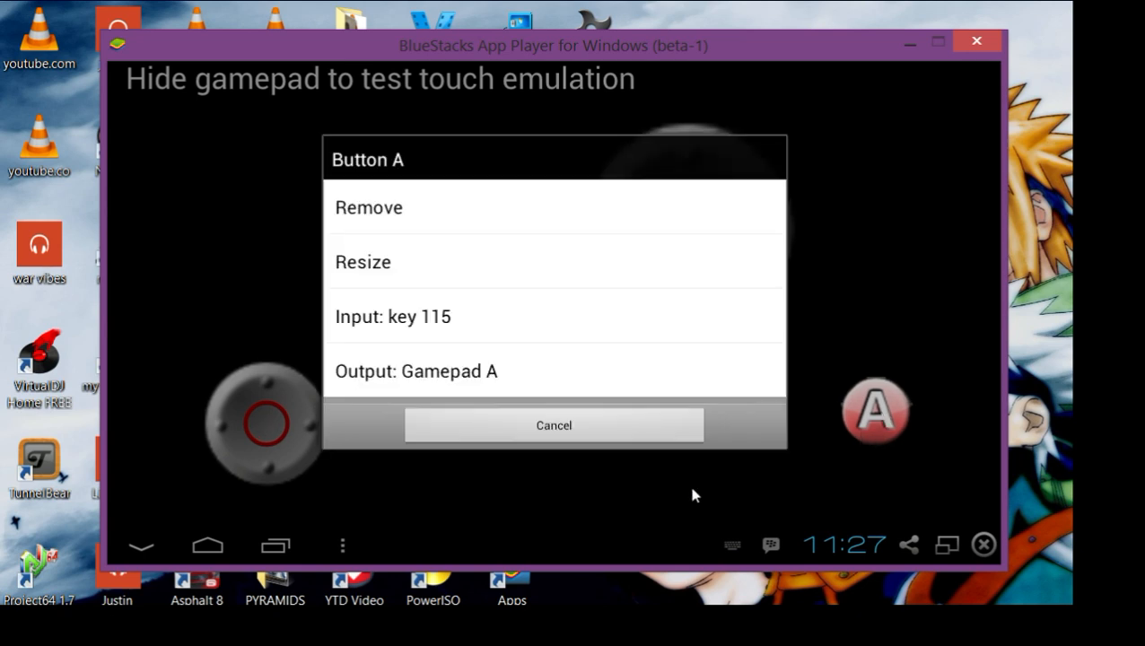
pyautogui.moveTo(475, 377)
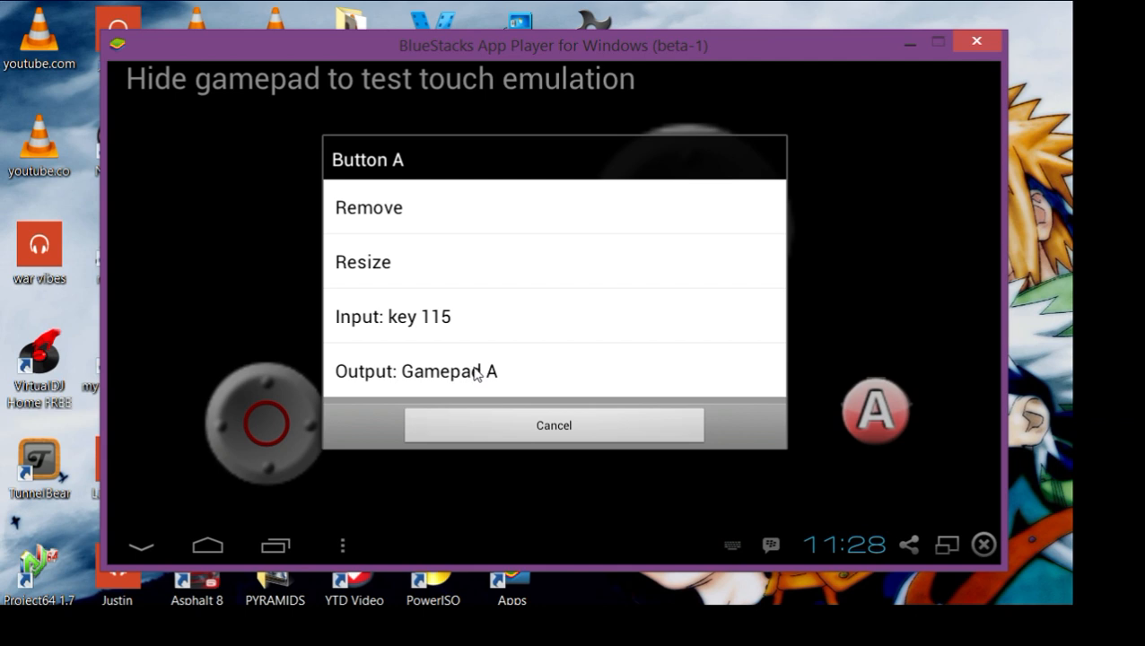
pyautogui.click(393, 316)
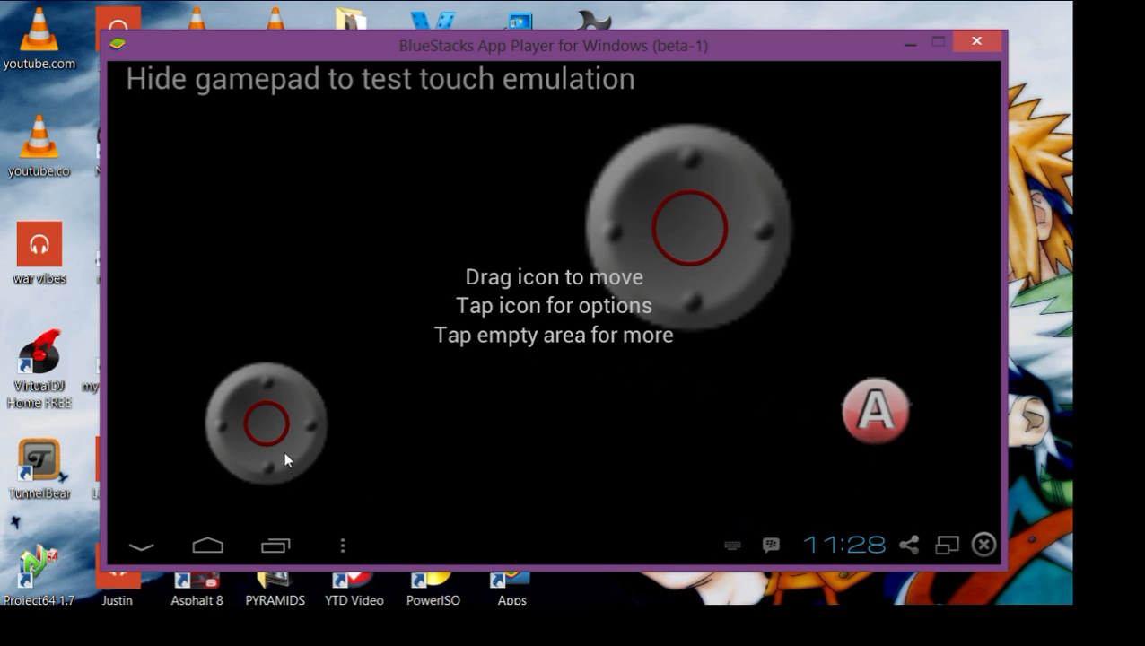
pyautogui.moveTo(277, 441)
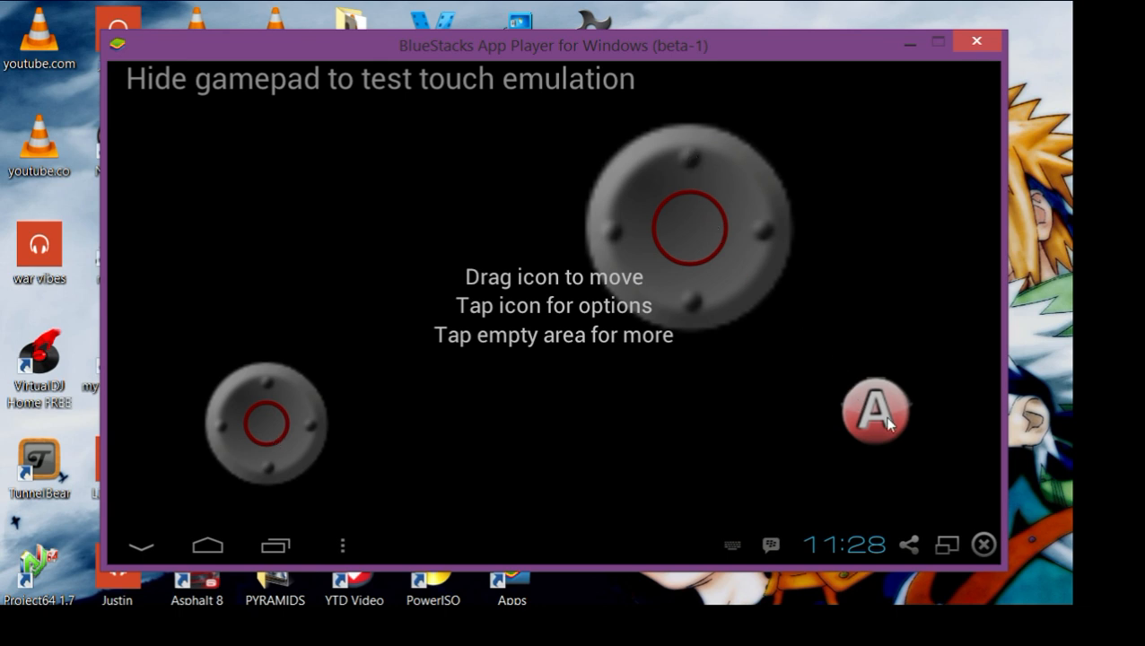
pyautogui.moveTo(683, 410)
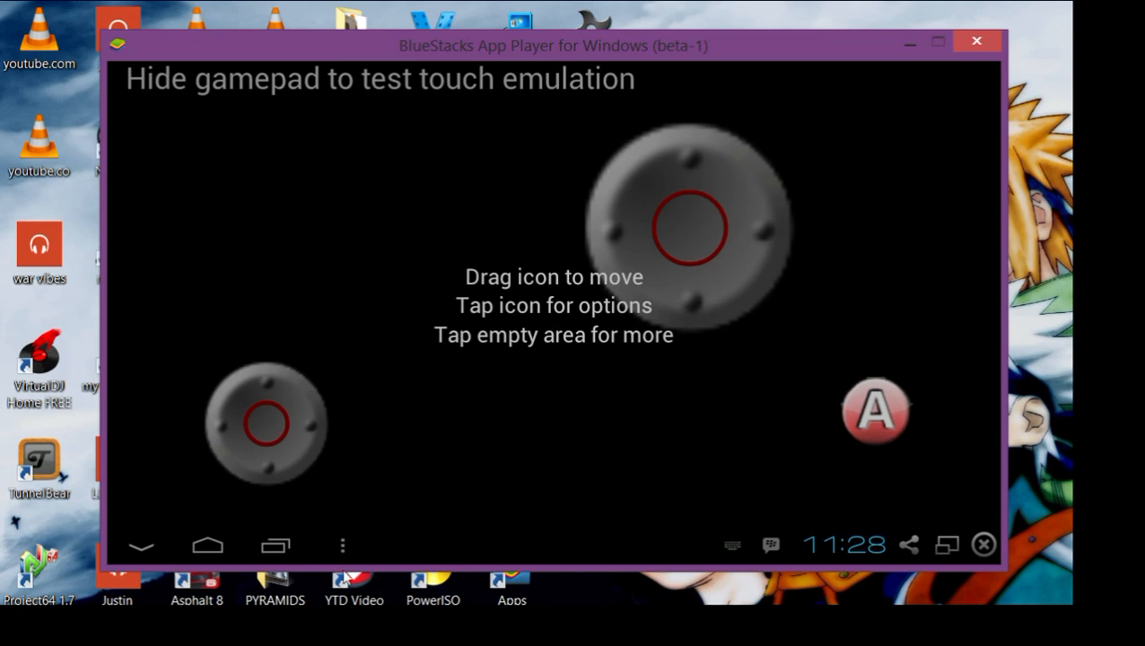
pyautogui.moveTo(315, 552)
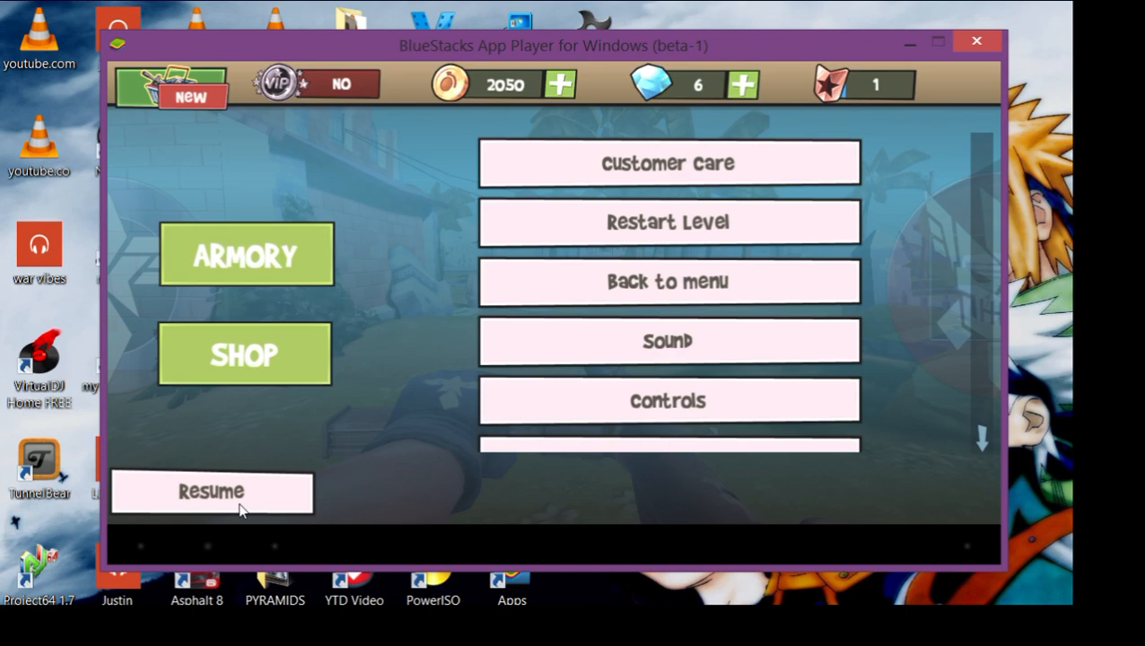
# Step: Resume the paused mission and play on to Mission Success with 1950 points
pyautogui.click(212, 492)
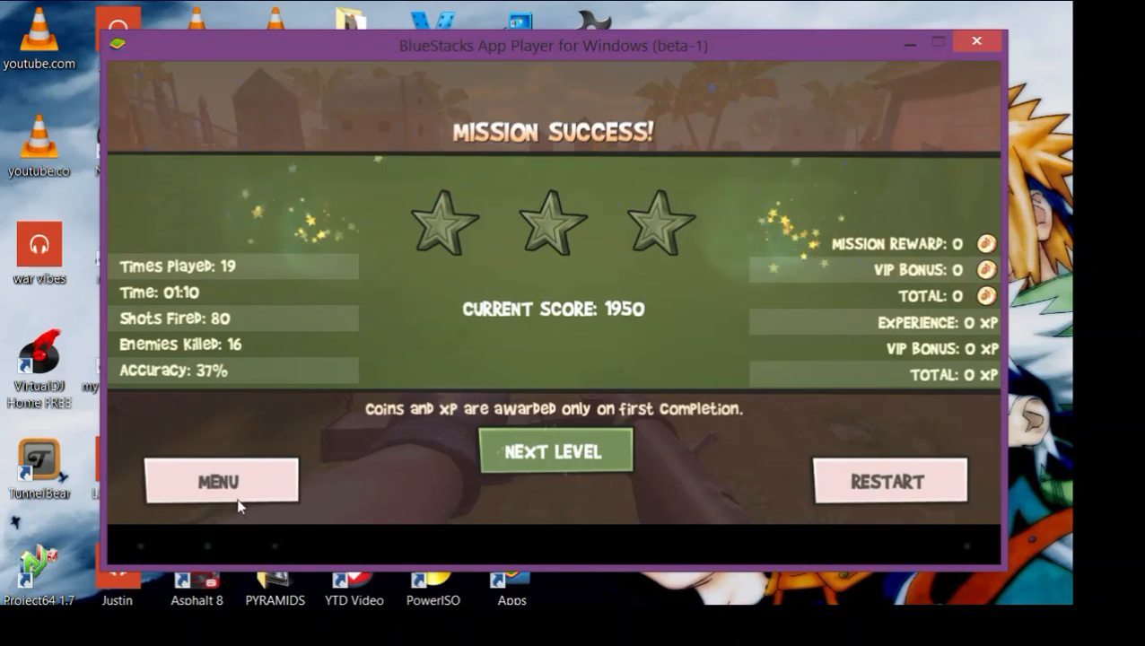
pyautogui.moveTo(401, 485)
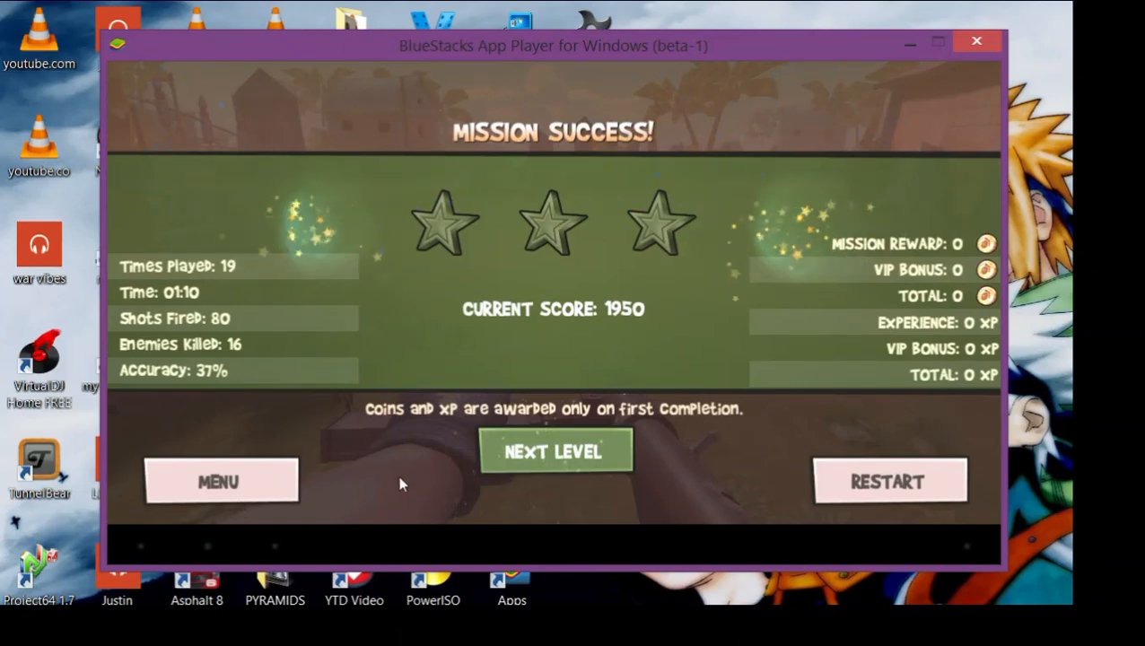